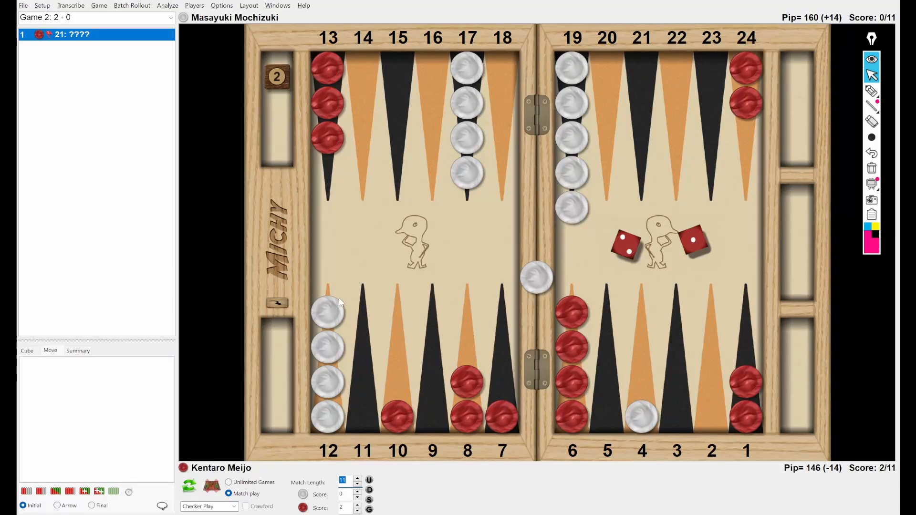
mouse_move(336, 296)
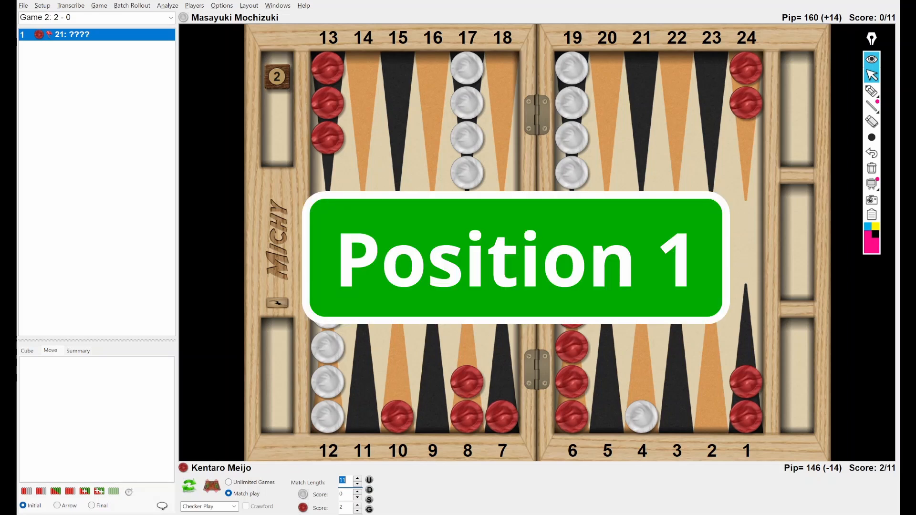
mouse_move(293, 320)
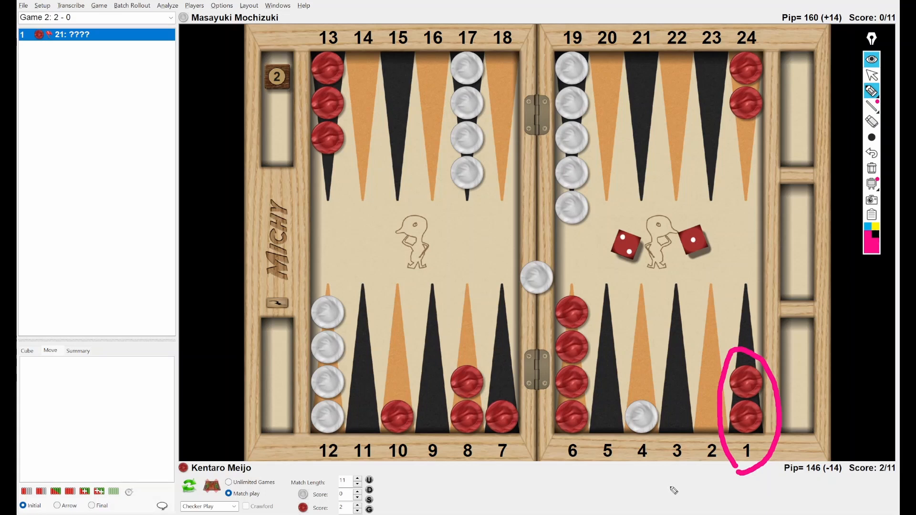
mouse_move(663, 374)
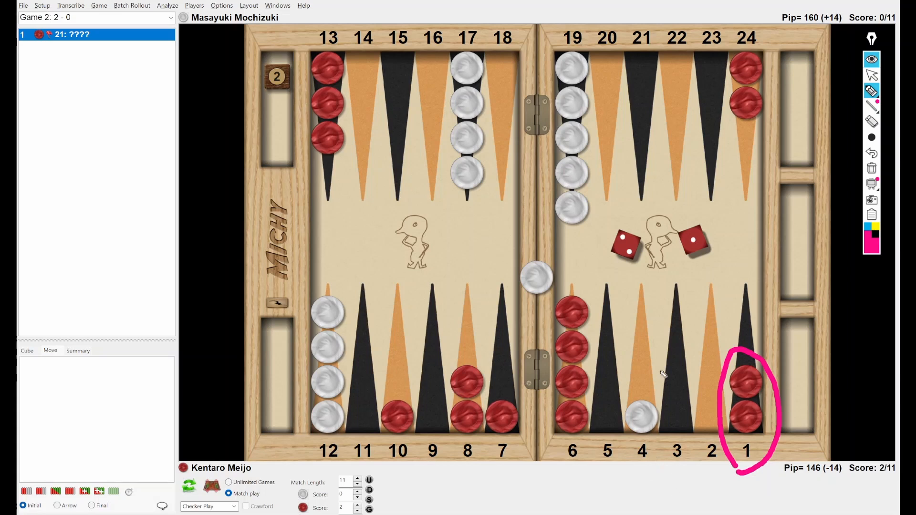
mouse_move(611, 307)
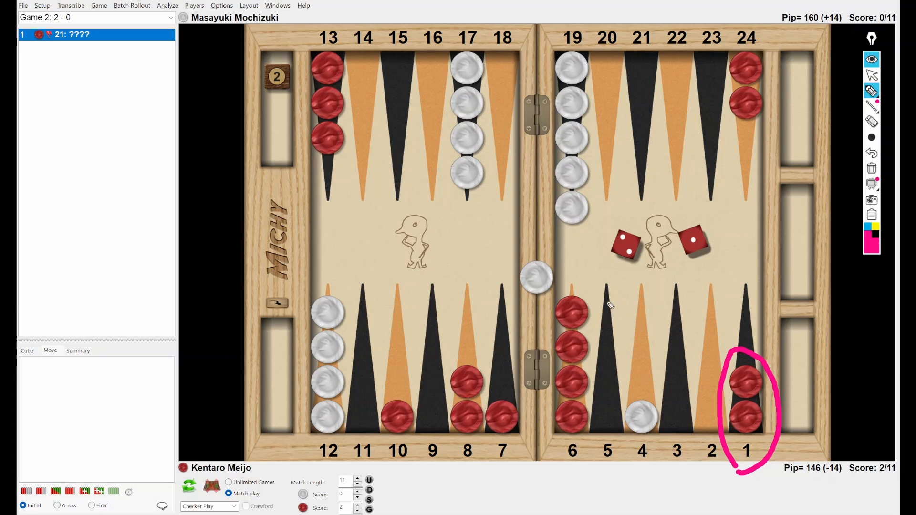
- Draw pink arrows off the 6- and 24-point checkers and underline home points 6 to 1
drag(572, 309, 634, 379)
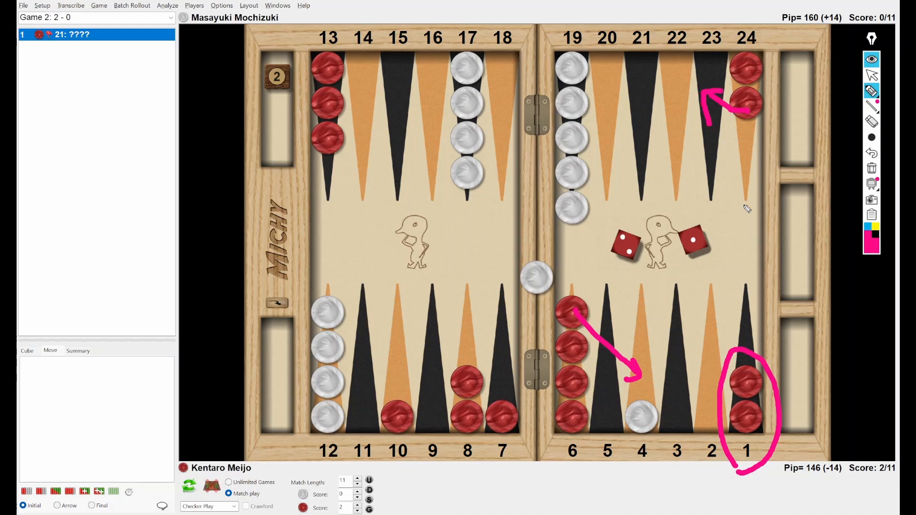
mouse_move(712, 275)
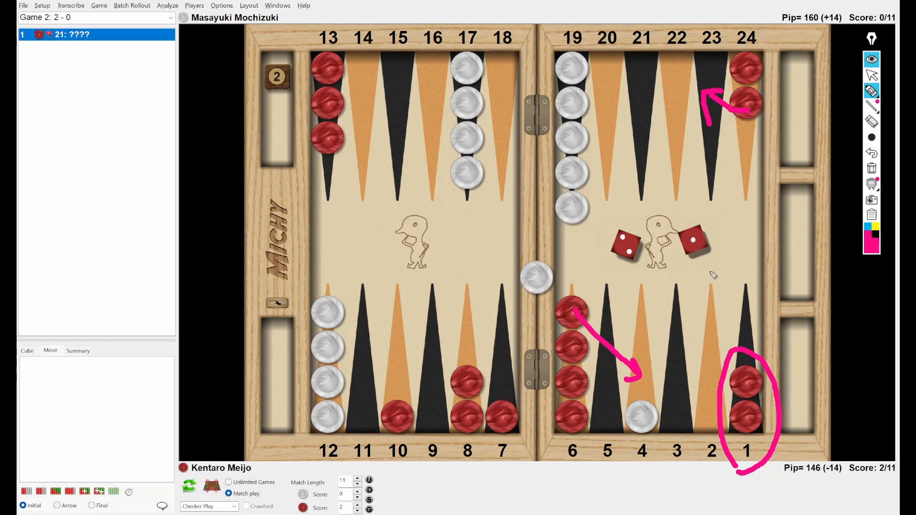
drag(544, 450, 634, 476)
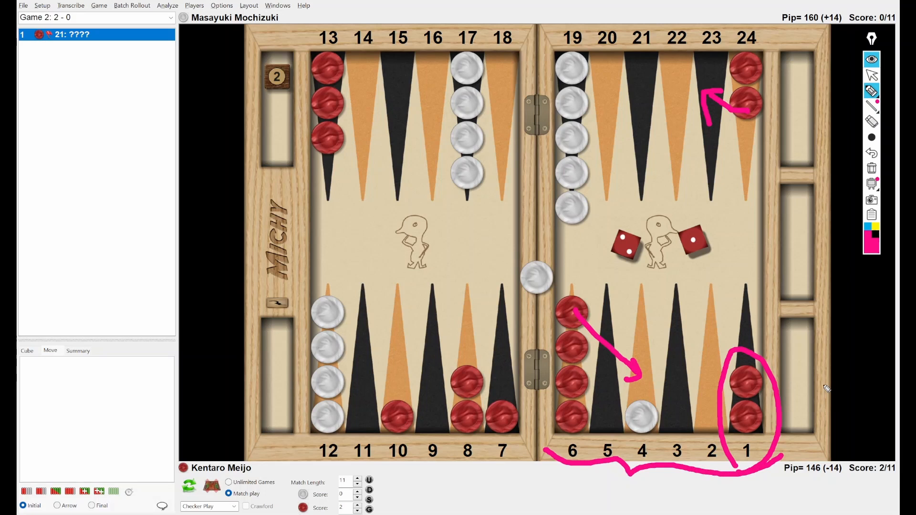
mouse_move(829, 307)
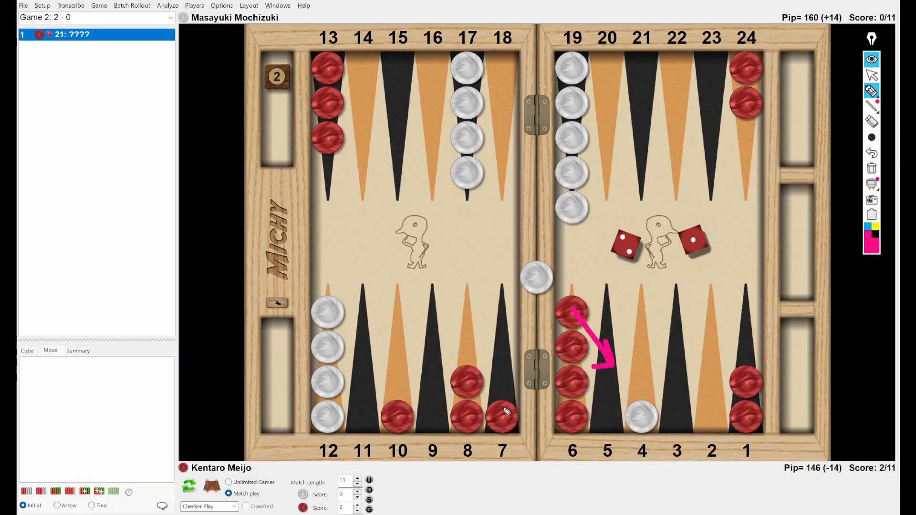
- Pen a pink arrow from the 7-point to point 5 and the white bar checker's entry path
drag(502, 410, 607, 401)
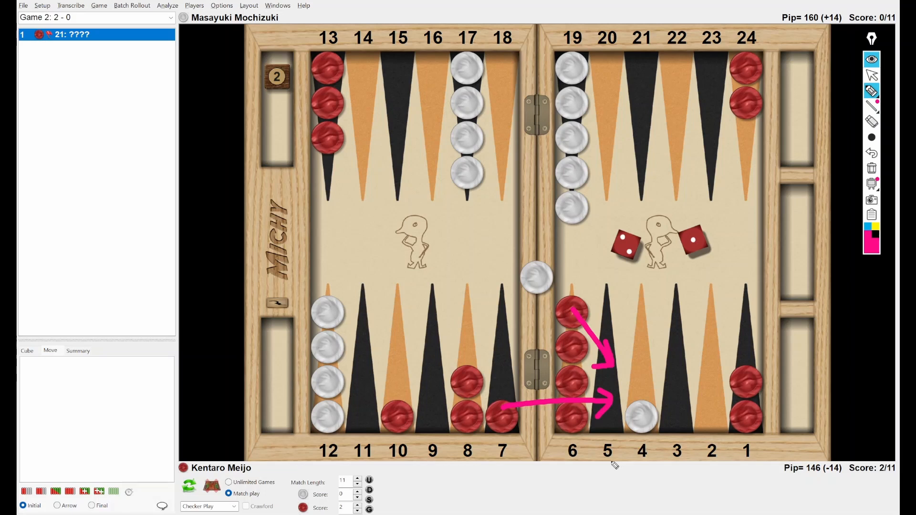
mouse_move(562, 462)
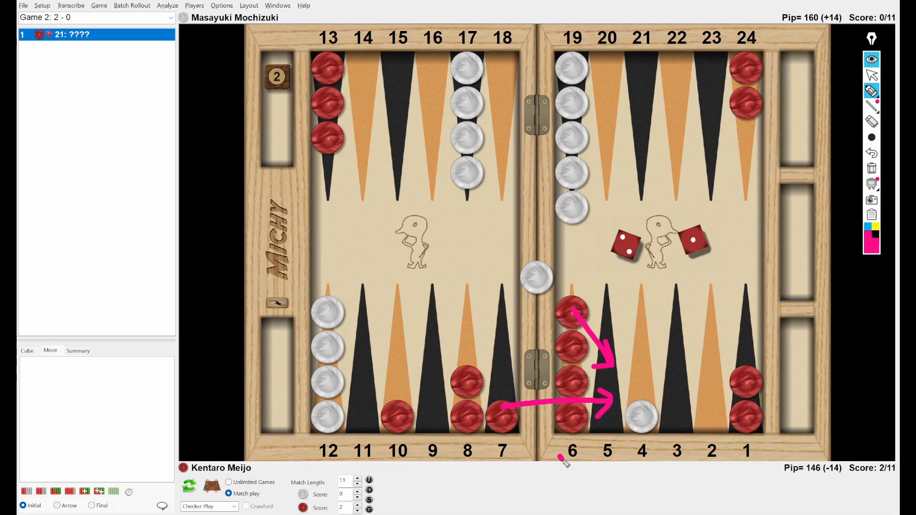
drag(558, 461, 760, 450)
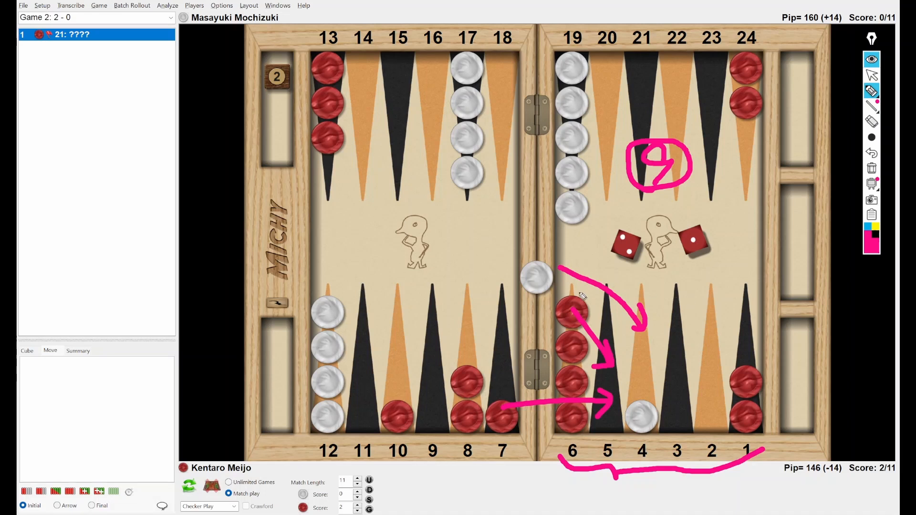
- Write the rolls 26, 36 and 46 in pink, stacked on the board
drag(406, 151, 402, 169)
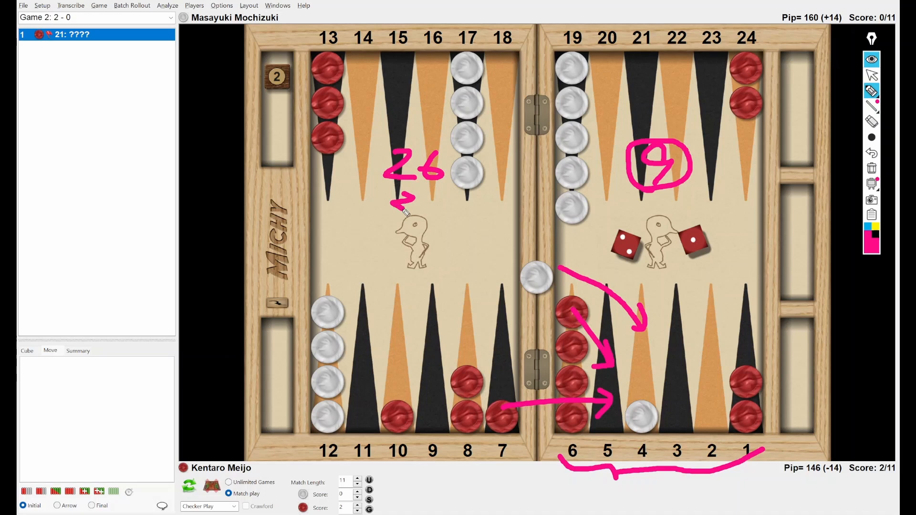
drag(409, 204, 409, 265)
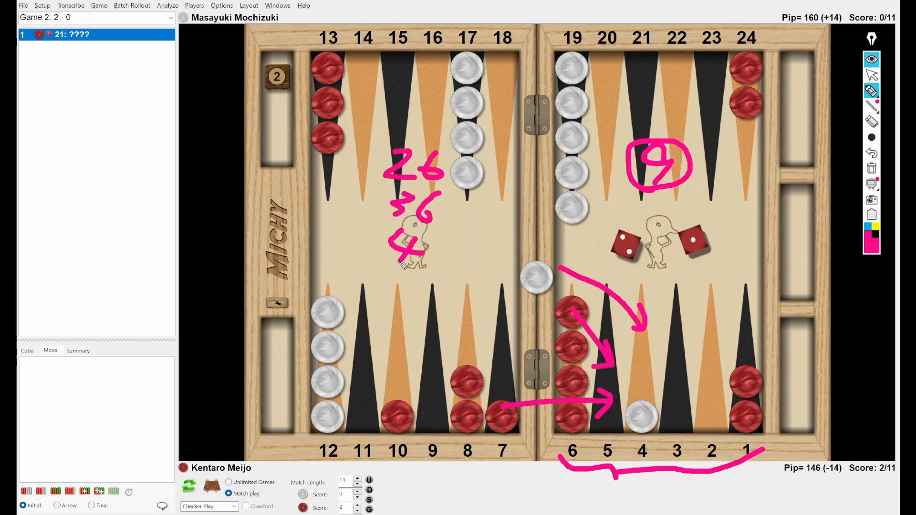
drag(421, 260, 441, 257)
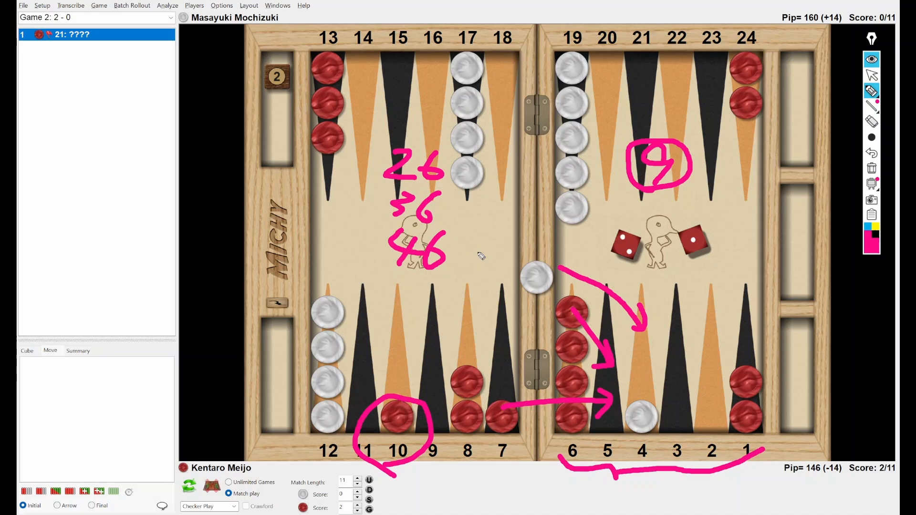
mouse_move(843, 193)
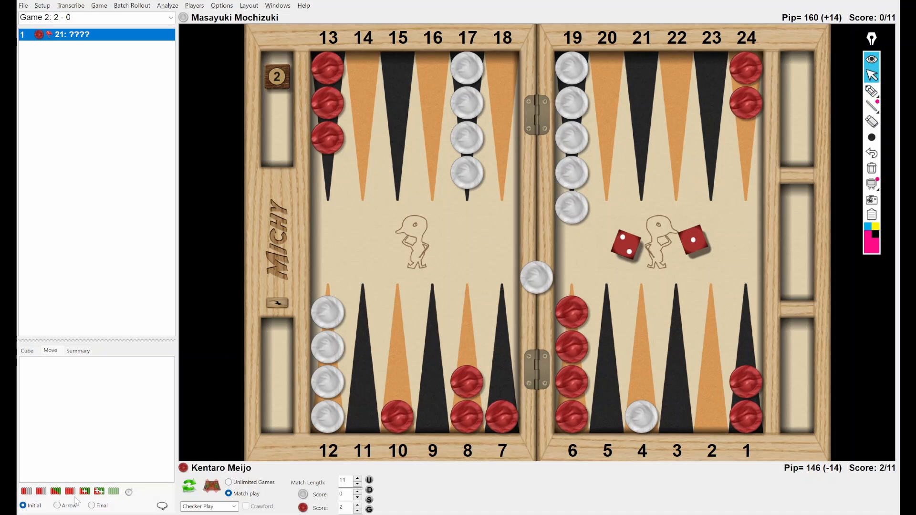
- Show XG's 21-roll rankings with arrows, select 24/23 6/4*, then load the next position
click(167, 6)
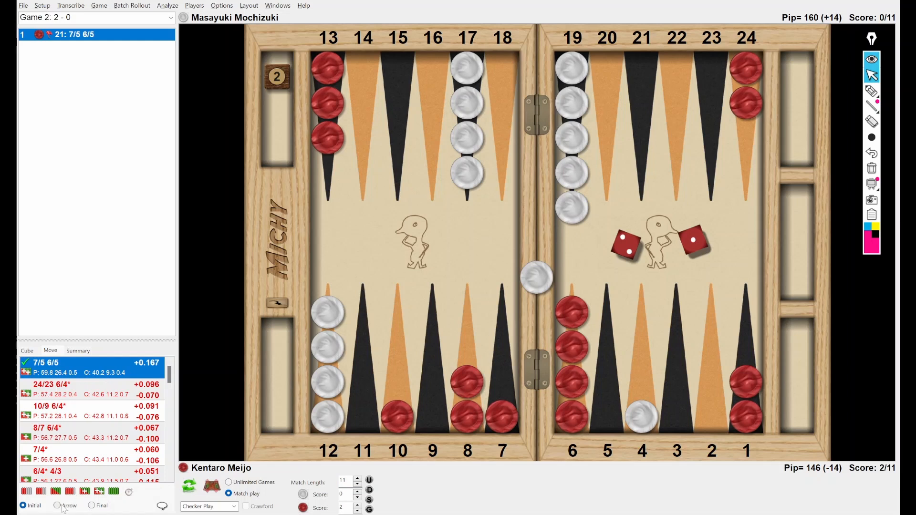
click(57, 505)
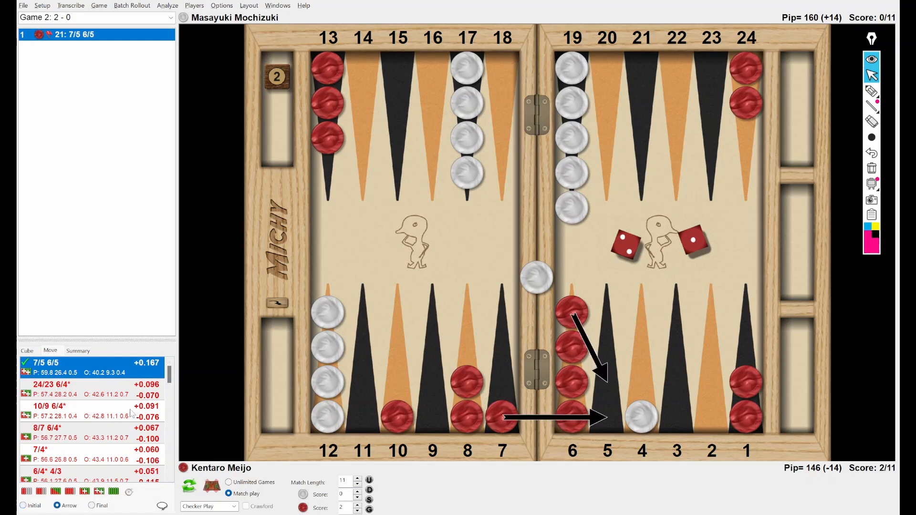
click(50, 385)
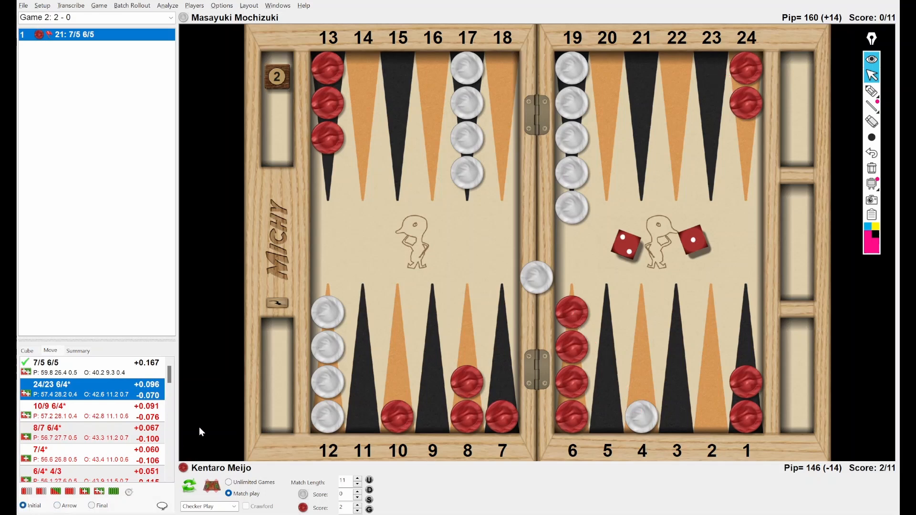
click(24, 5)
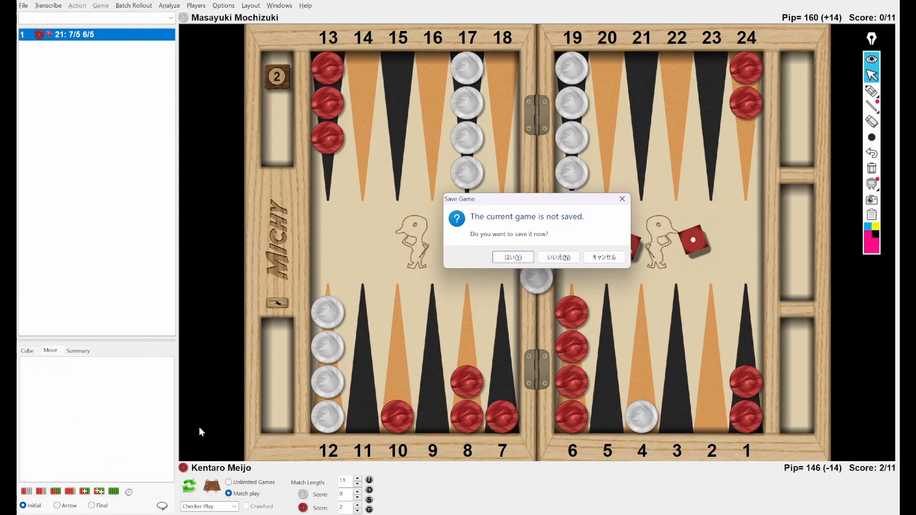
- Decline saving the previous game, bringing up game 4 with a 5-2 roll
click(557, 257)
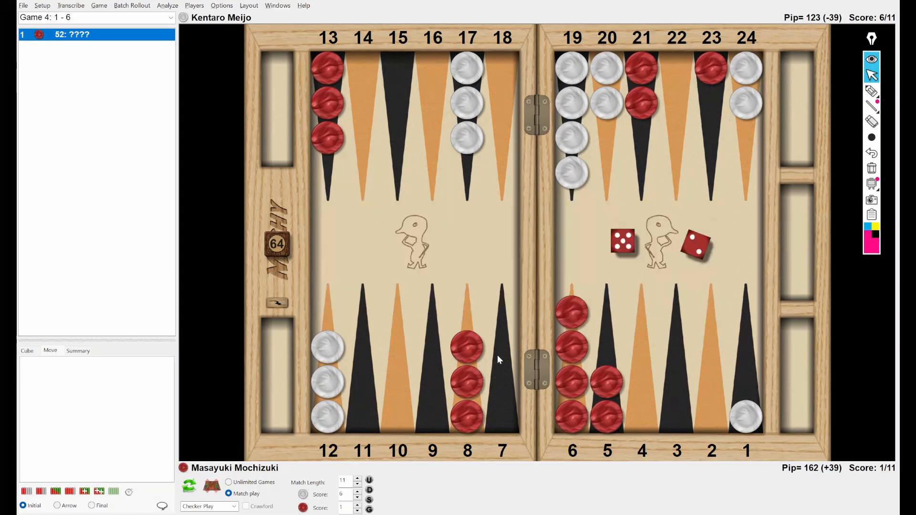
mouse_move(520, 327)
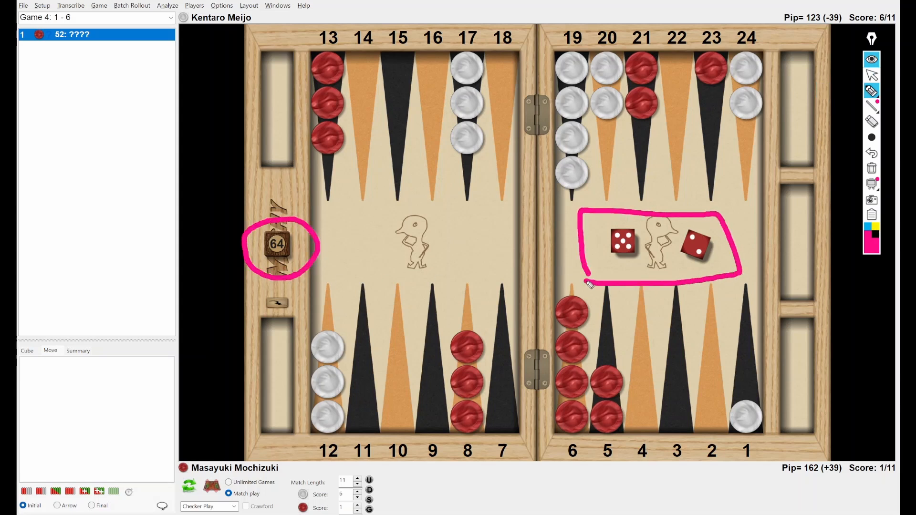
mouse_move(723, 329)
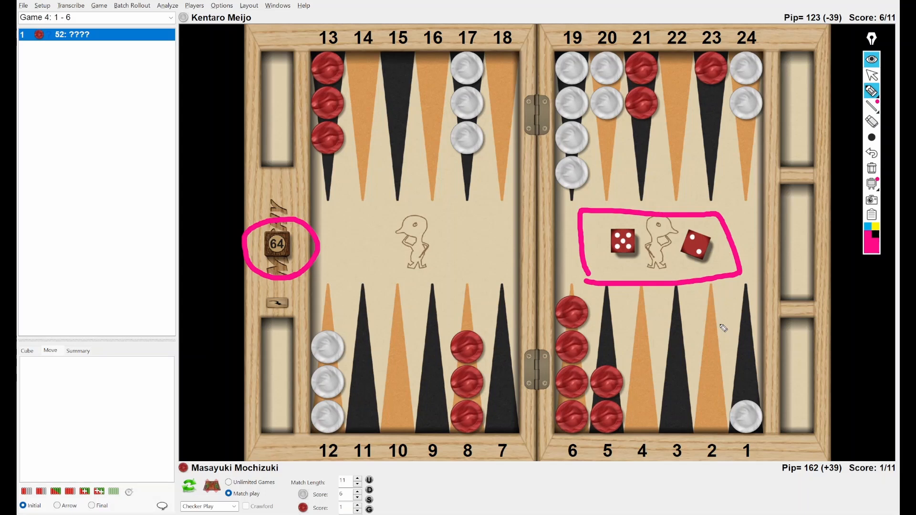
mouse_move(579, 424)
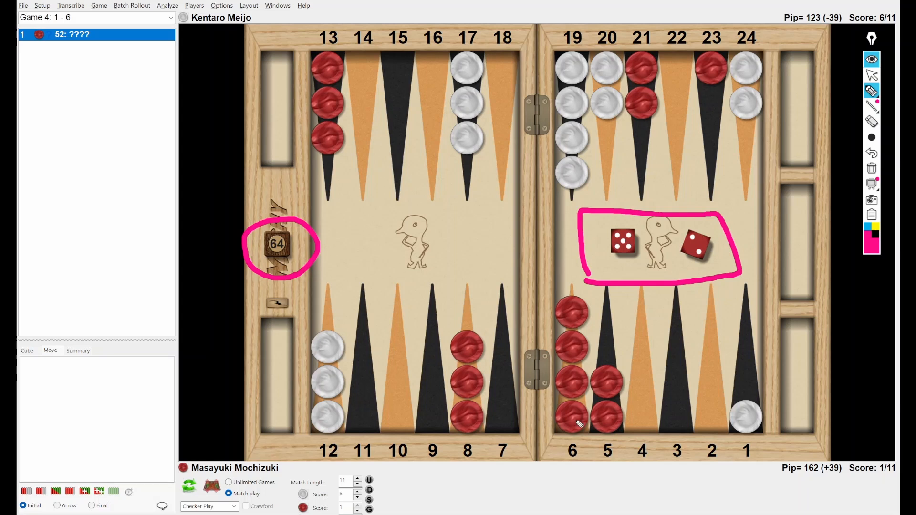
mouse_move(801, 183)
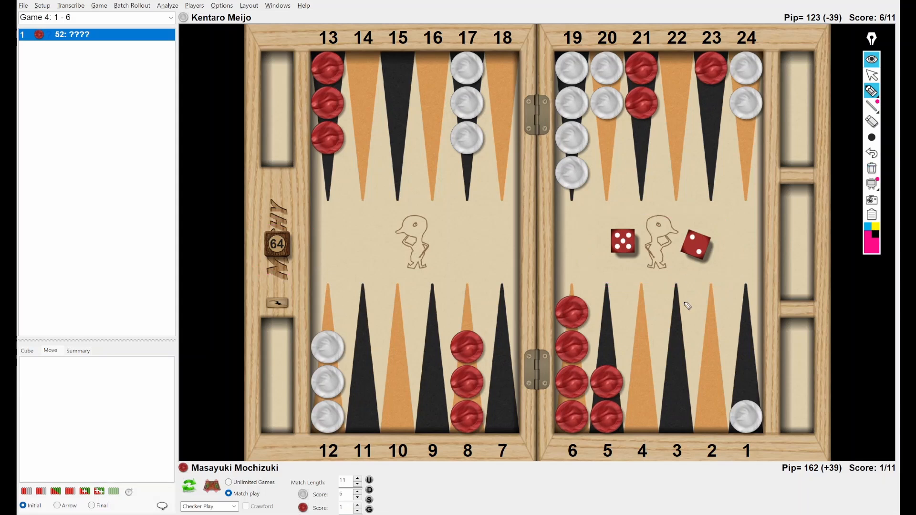
mouse_move(824, 497)
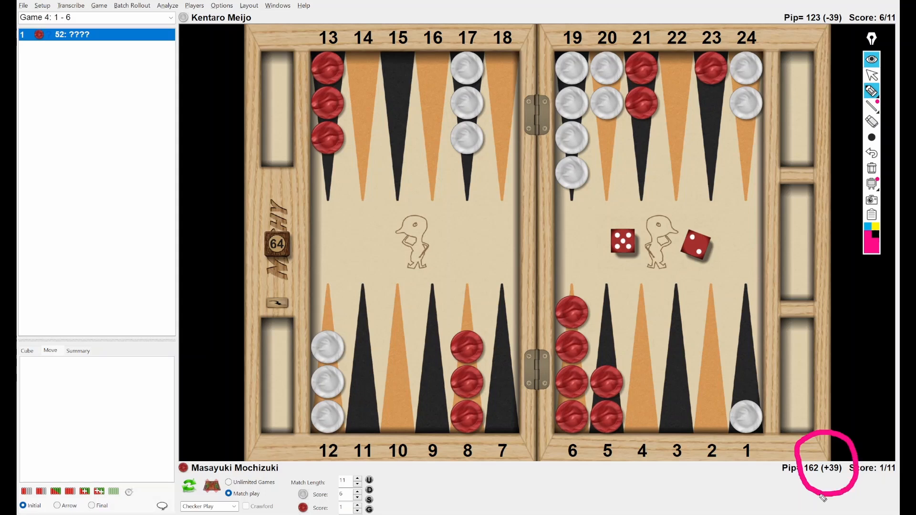
mouse_move(724, 497)
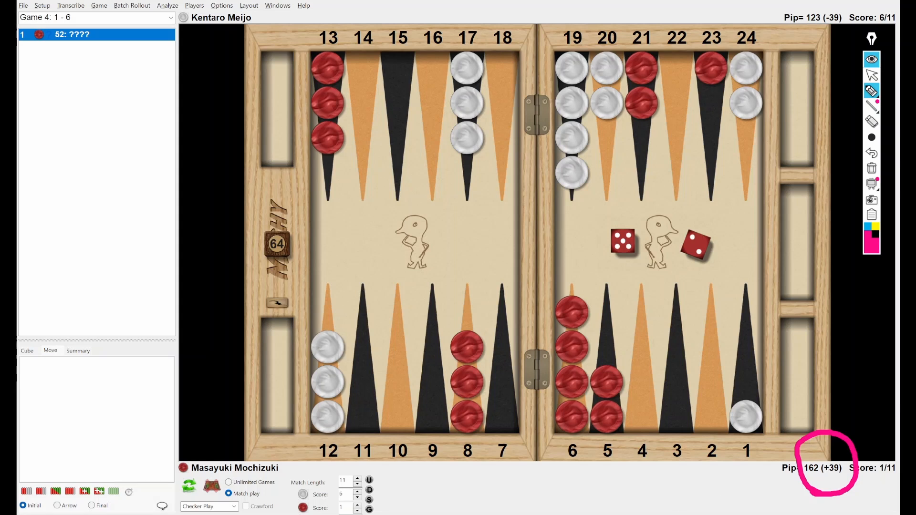
- Mark the 5-2 position with pink arrows from points 6 and 8 and a circled 23-point checker
drag(571, 310, 712, 355)
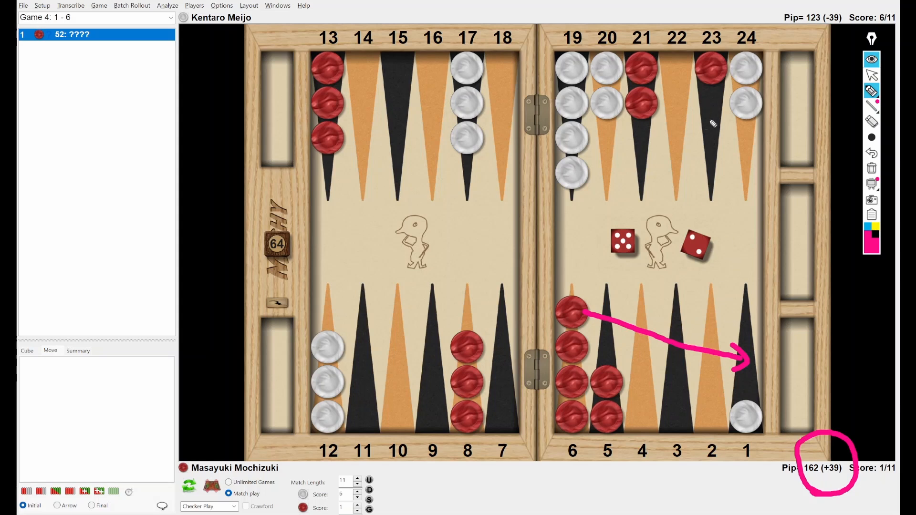
drag(672, 85, 692, 131)
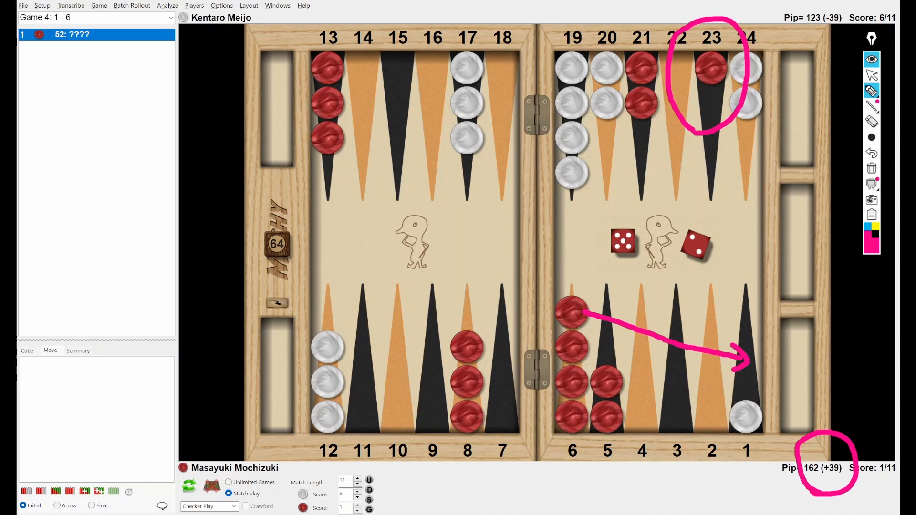
mouse_move(636, 216)
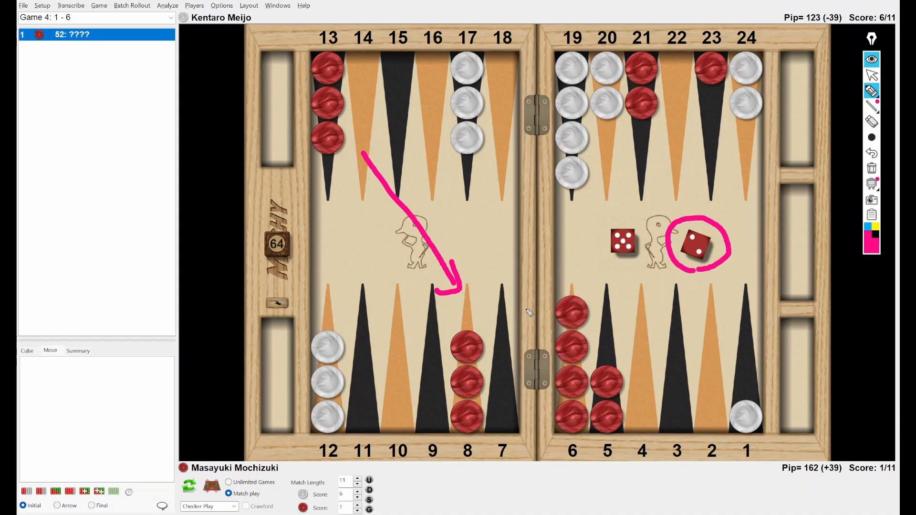
drag(473, 283, 564, 270)
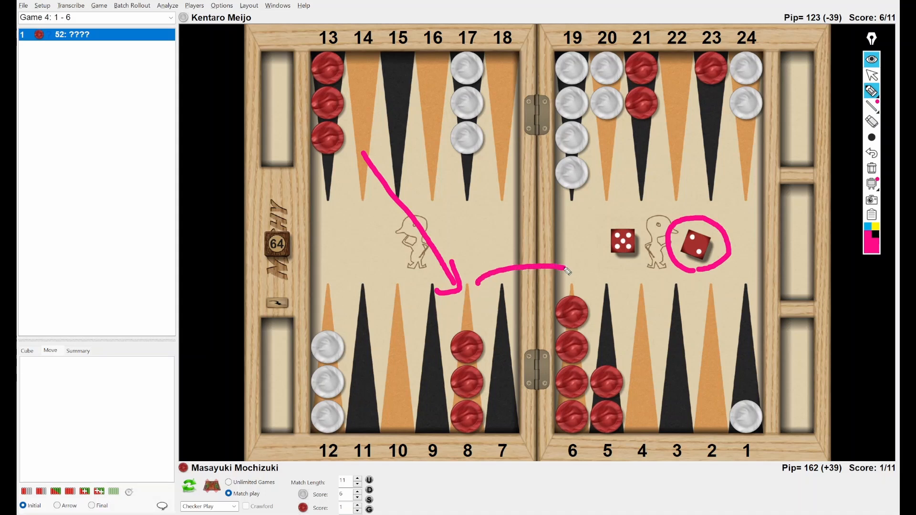
drag(570, 301, 639, 362)
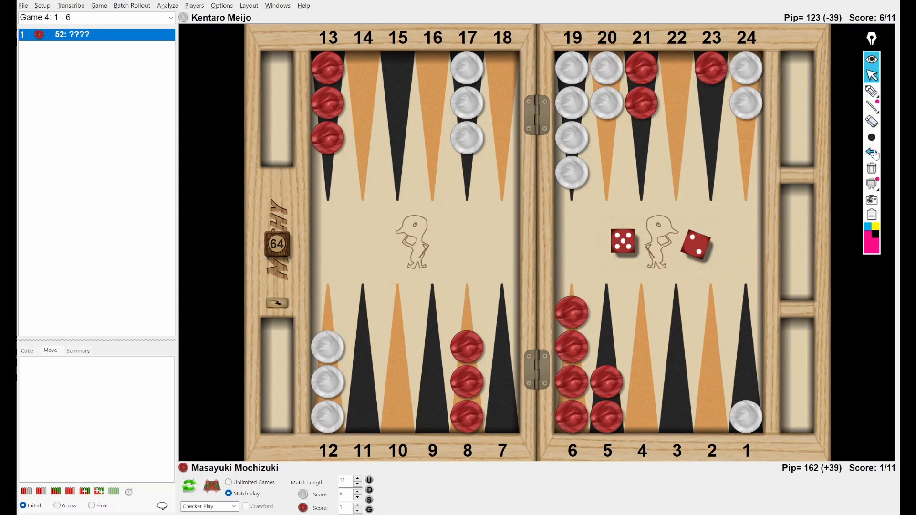
- Write 'F13' in pink on the board's left half and underline it
drag(351, 196, 348, 246)
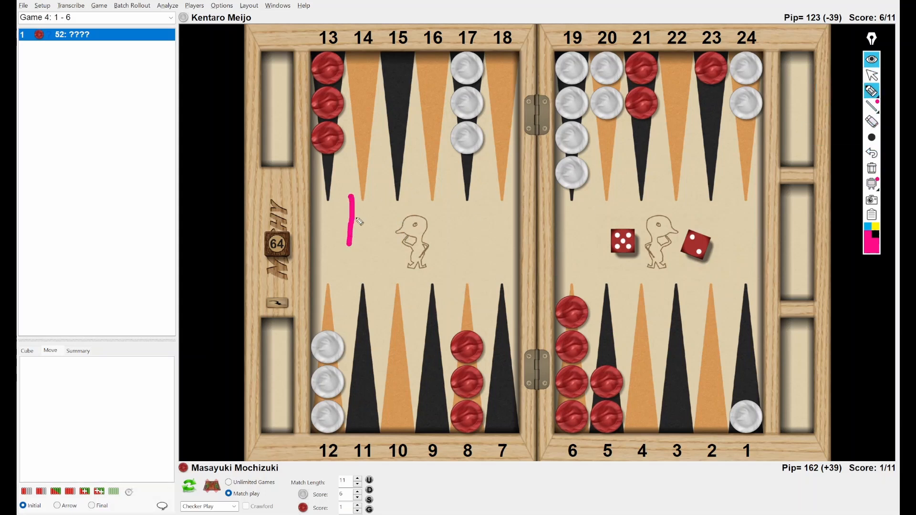
drag(351, 199, 462, 210)
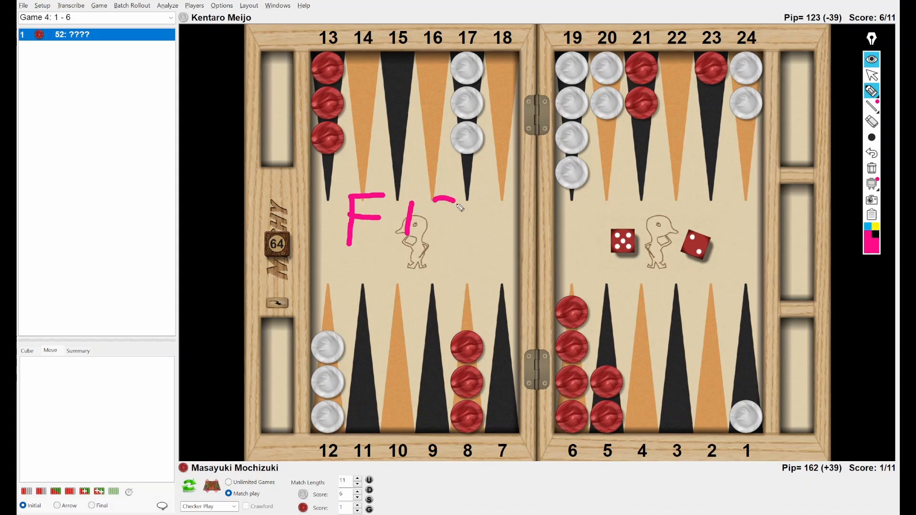
drag(450, 204, 450, 246)
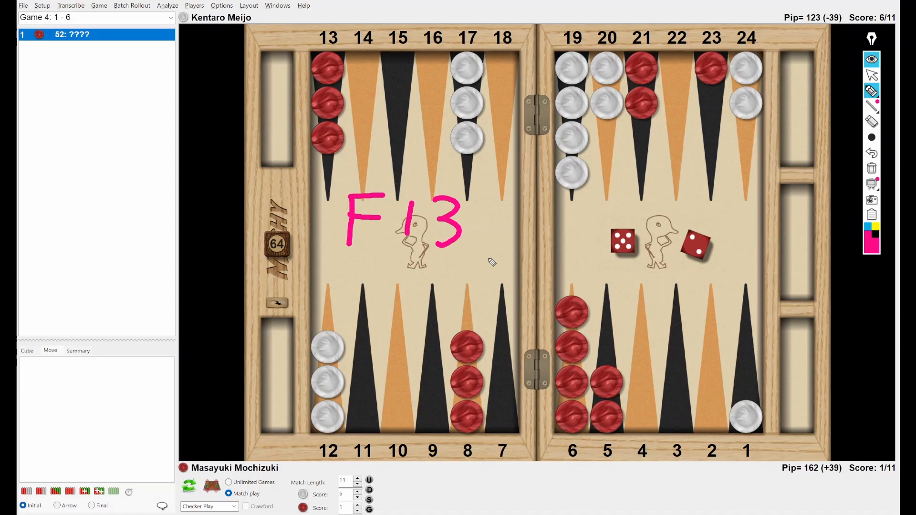
mouse_move(492, 250)
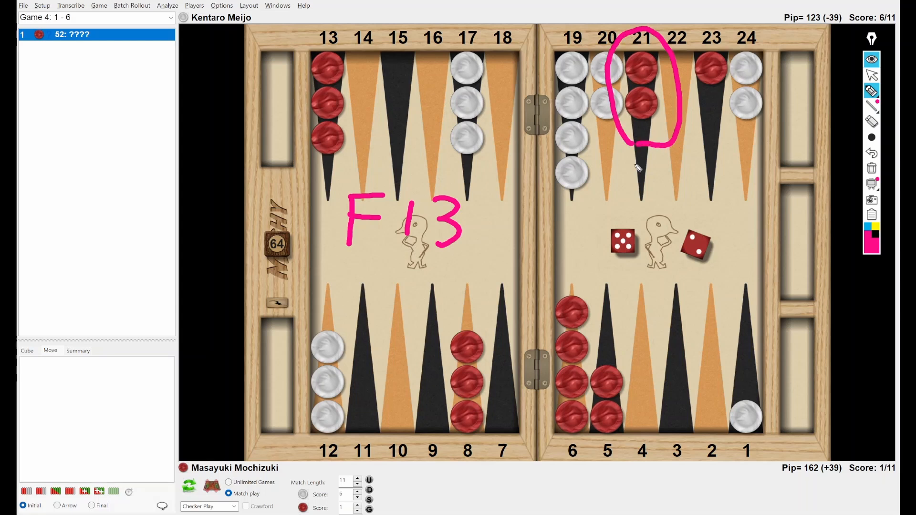
mouse_move(406, 272)
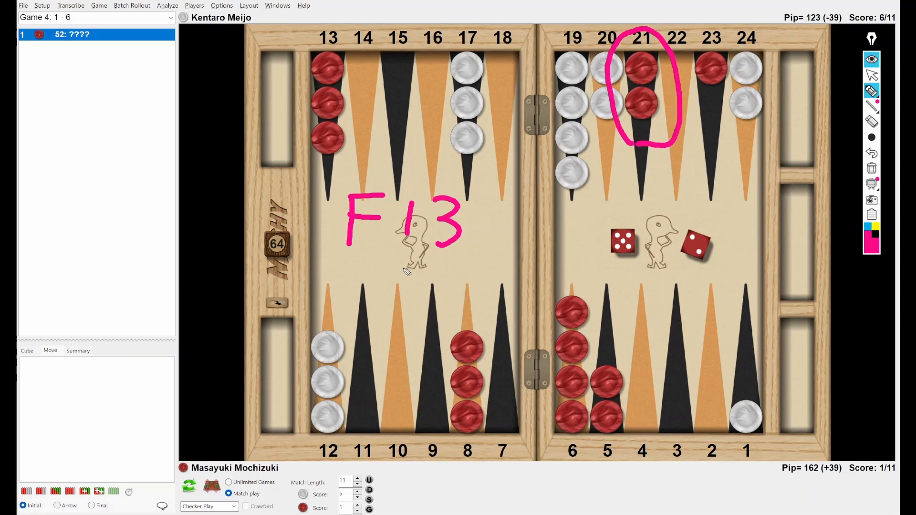
drag(401, 260, 465, 263)
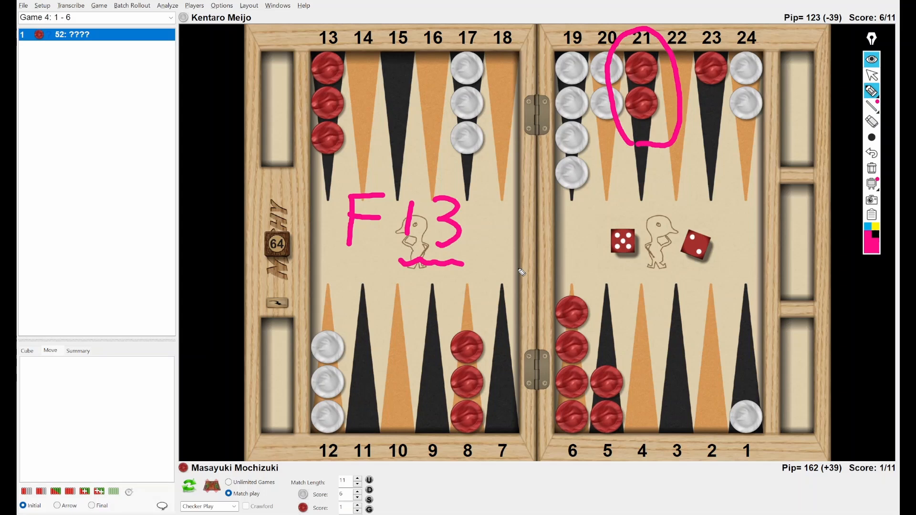
mouse_move(693, 122)
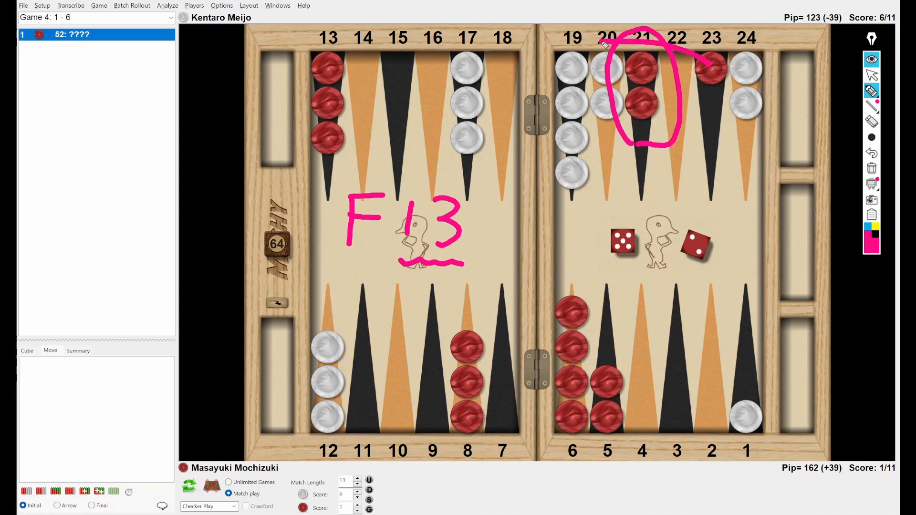
- Draw a pink arrow across the top from the 23-point checker to point 16
drag(607, 47, 427, 64)
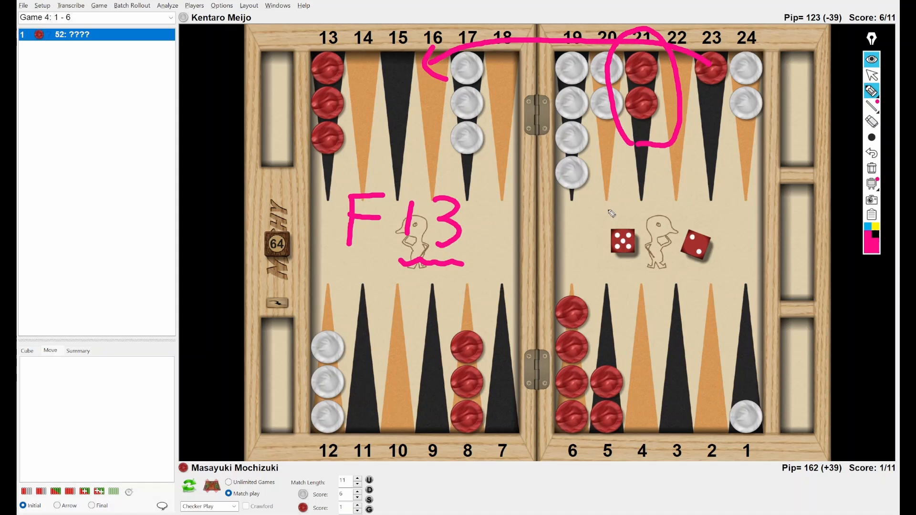
mouse_move(608, 212)
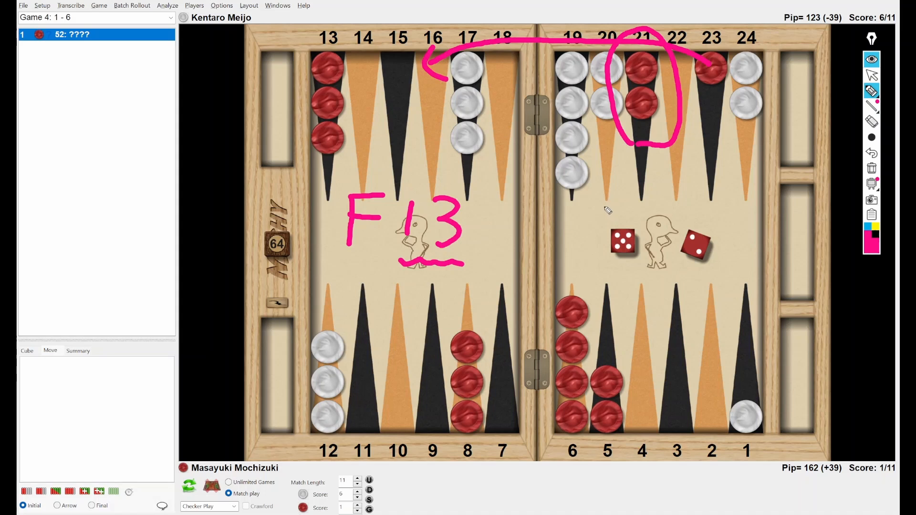
mouse_move(425, 158)
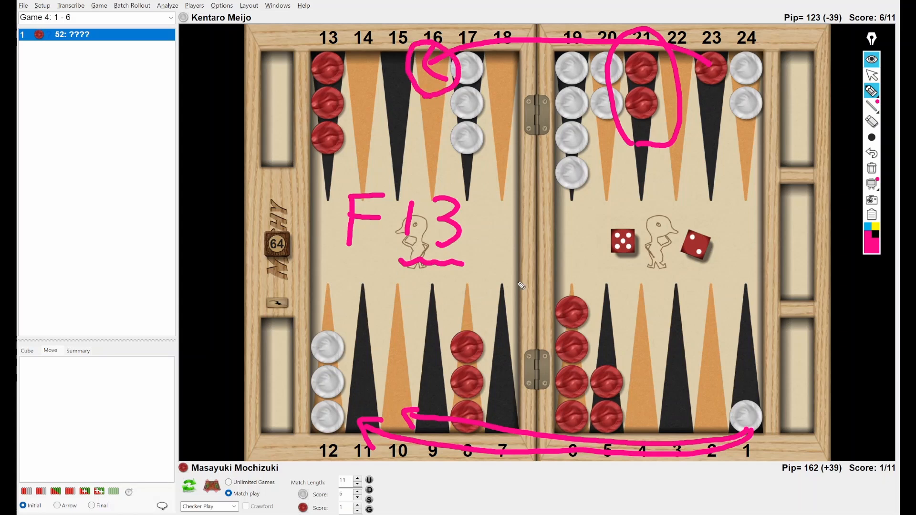
mouse_move(626, 280)
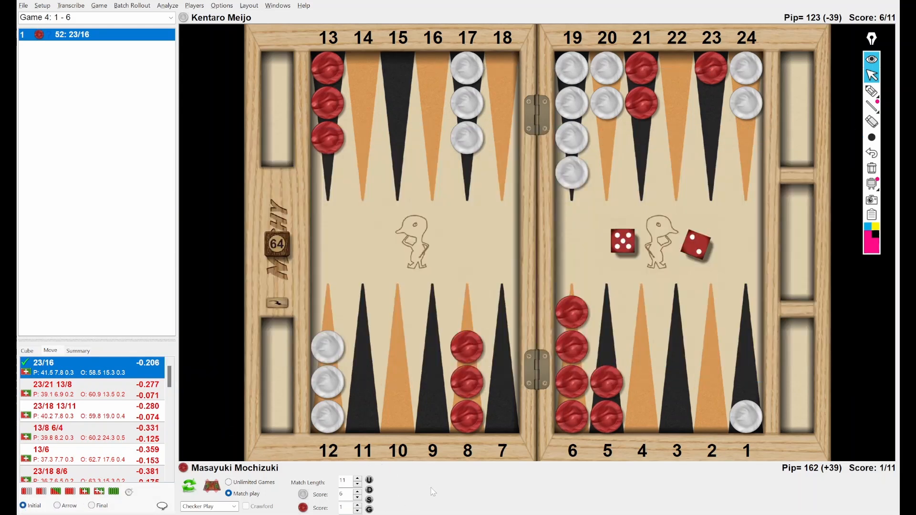
- Load the next position: game 4 at 6–1, Red to play a 2-1
click(23, 6)
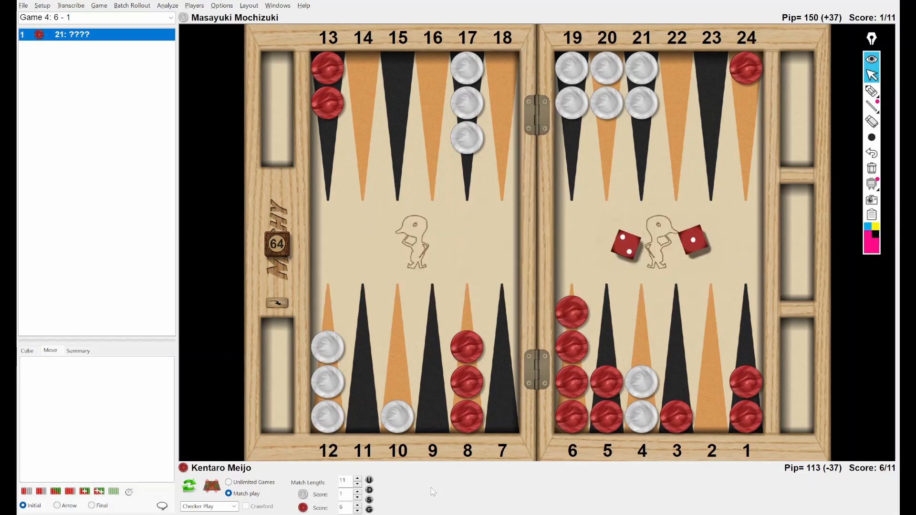
mouse_move(847, 132)
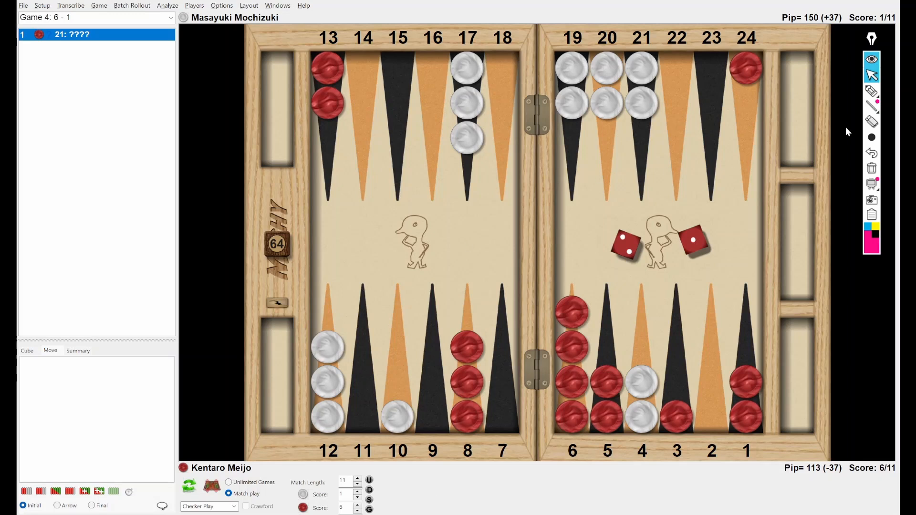
mouse_move(872, 91)
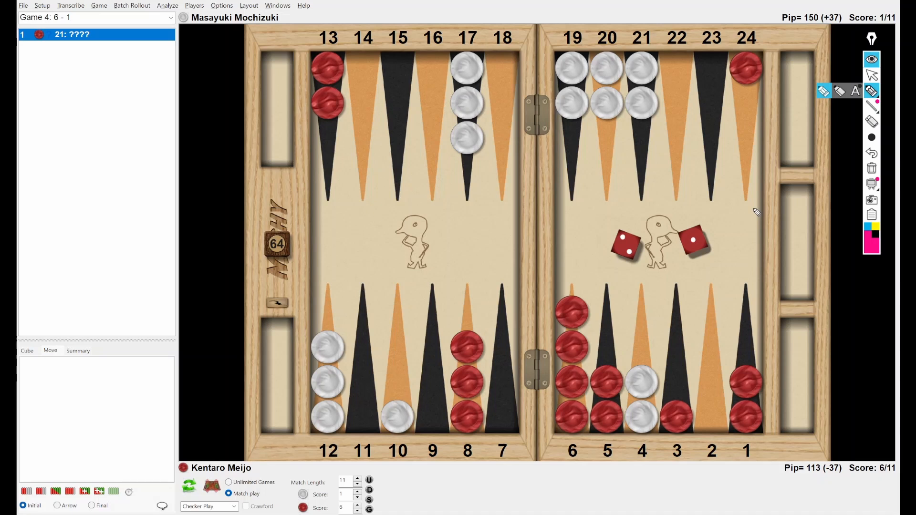
mouse_move(731, 242)
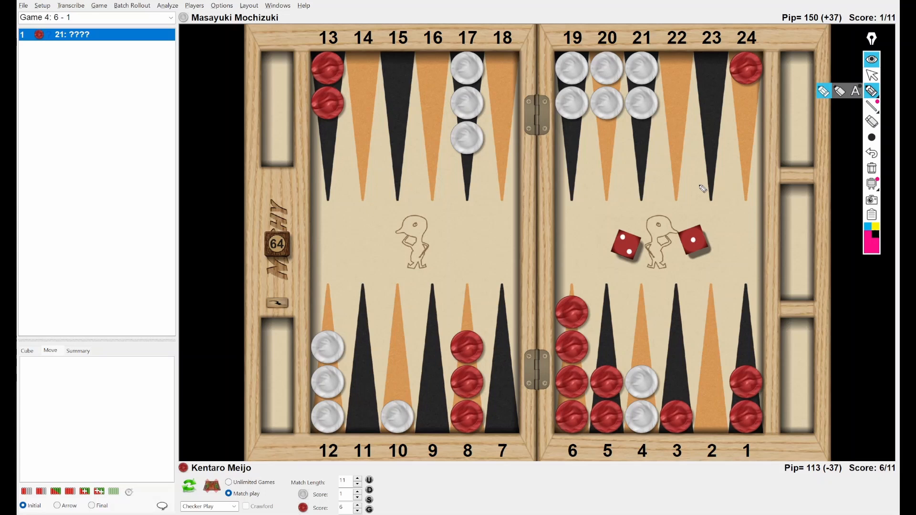
mouse_move(871, 75)
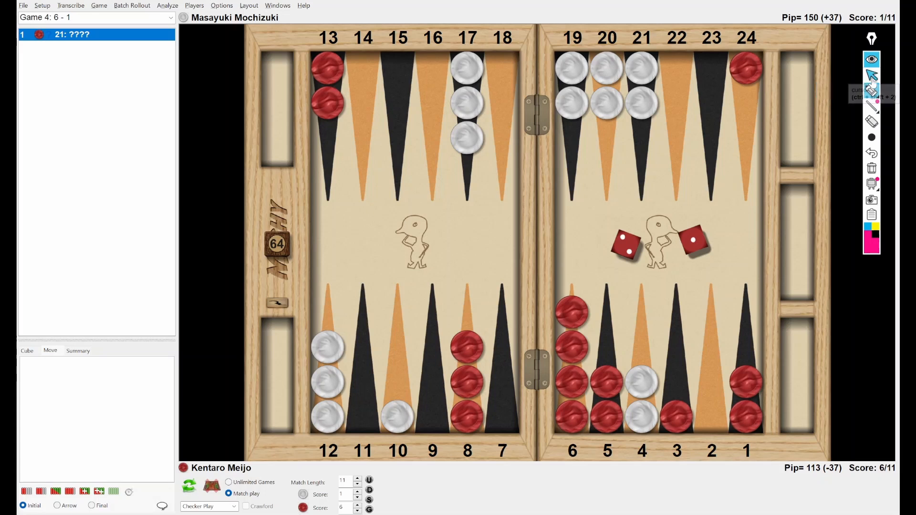
- Pick a pen drawing style from the drawing toolbar's style flyout
click(871, 107)
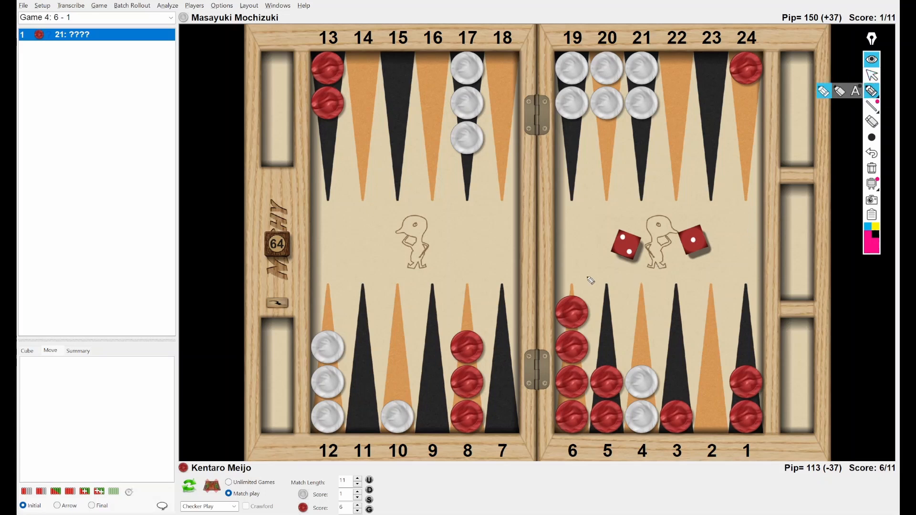
- Circle the two white checkers on point 4 and sketch an arrow from point 24 on the 2-1 board
drag(335, 146, 398, 344)
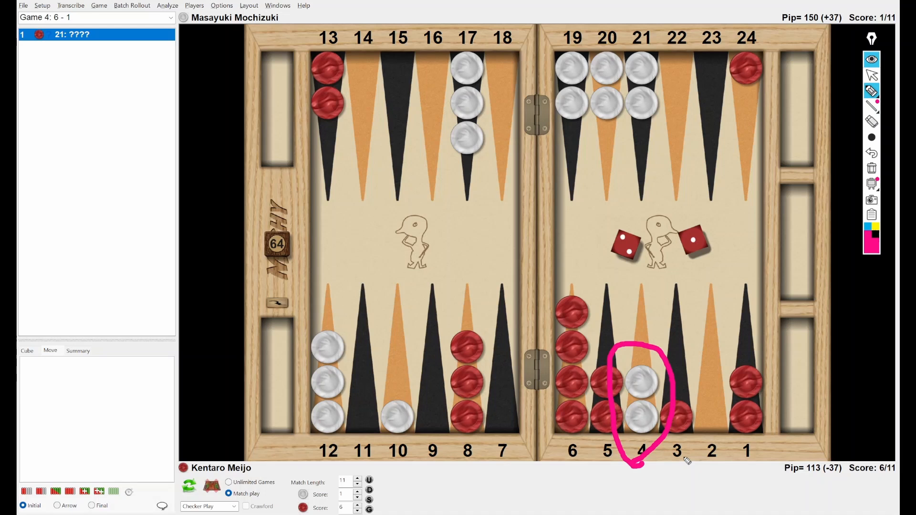
mouse_move(752, 96)
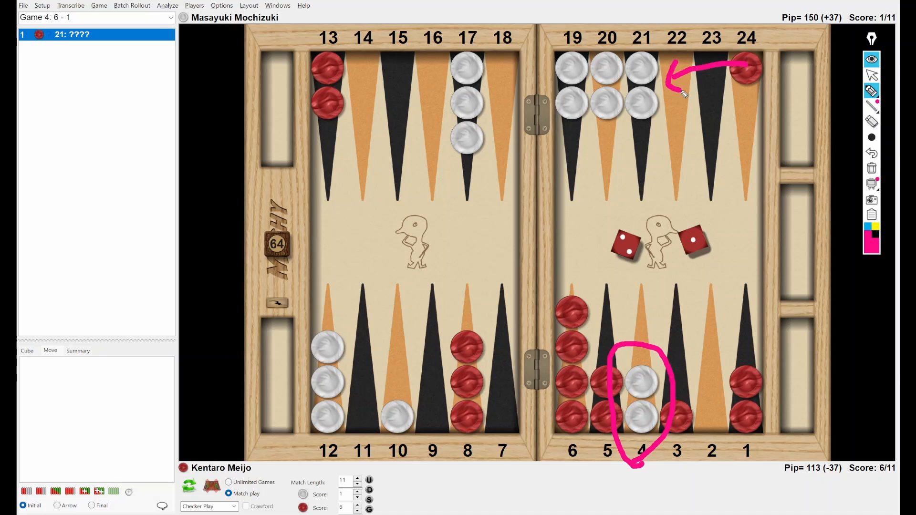
drag(573, 304, 598, 330)
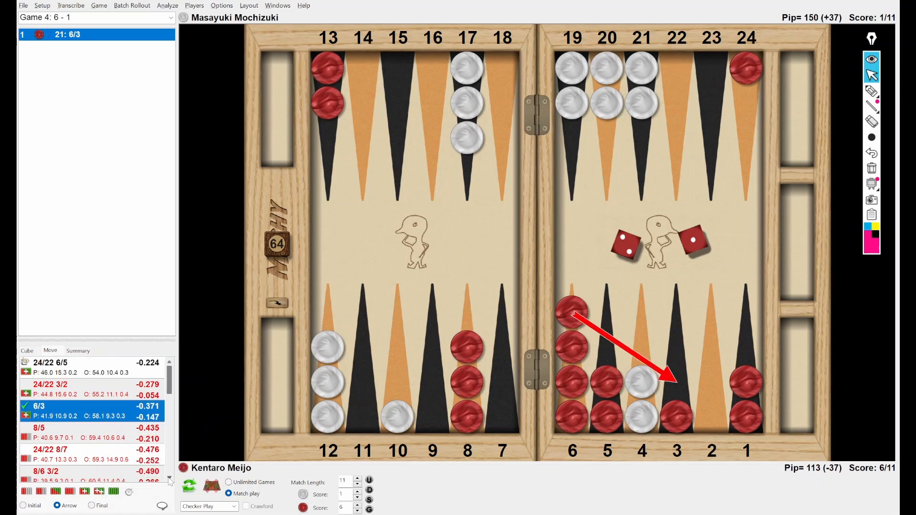
- Load Position 4: game 4 at 1–6, Mochizuki to play a 5-2
scroll(down, 3)
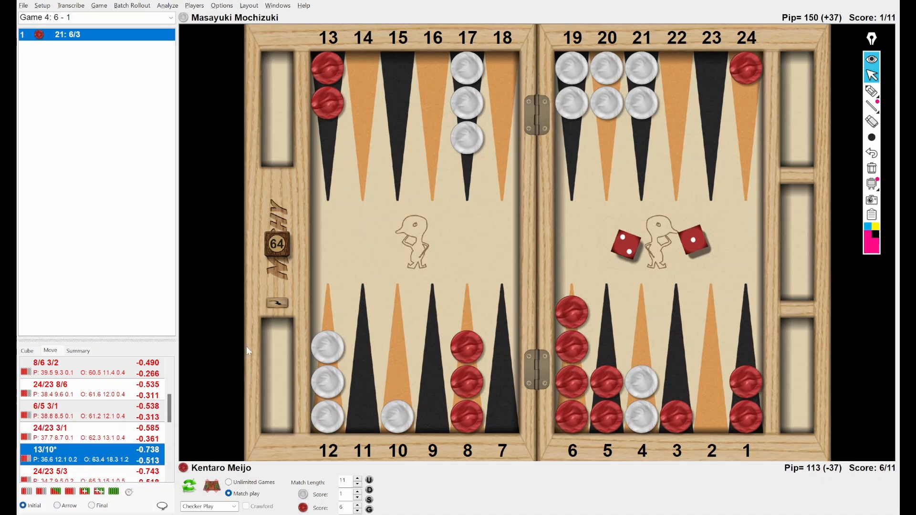
mouse_move(228, 363)
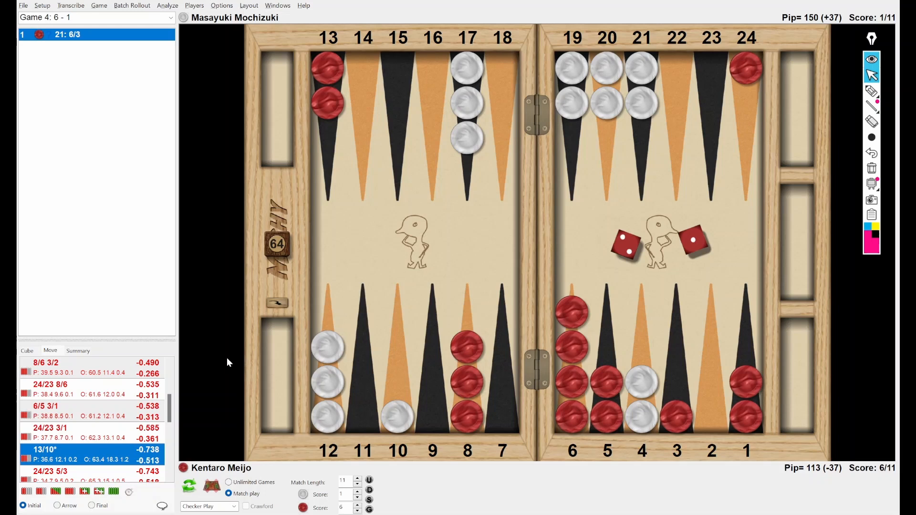
click(24, 5)
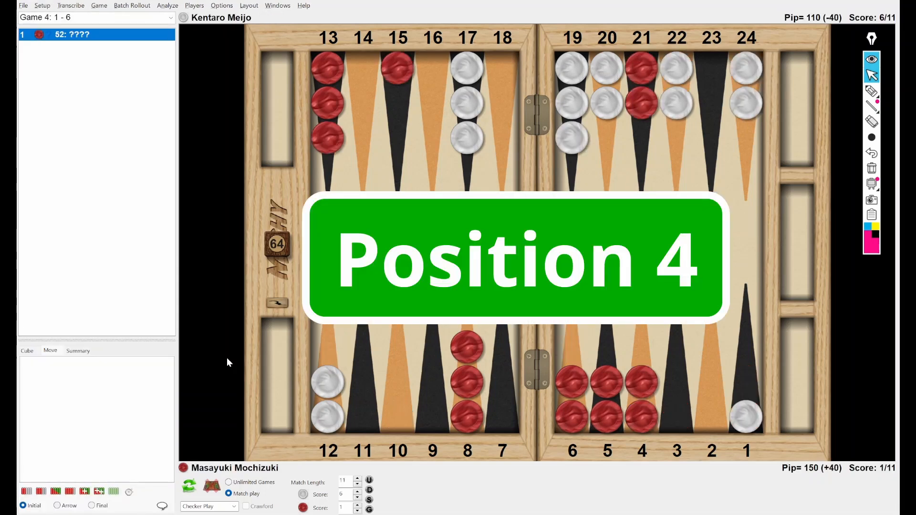
mouse_move(294, 401)
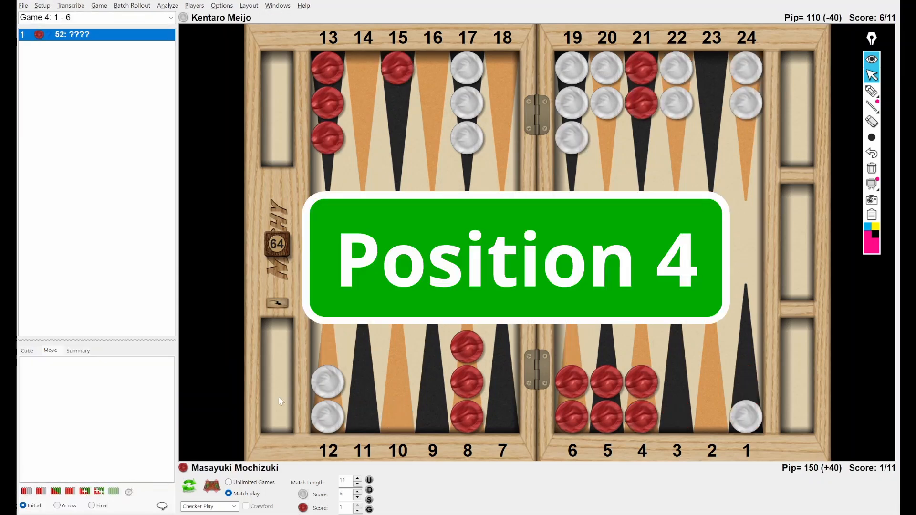
mouse_move(276, 390)
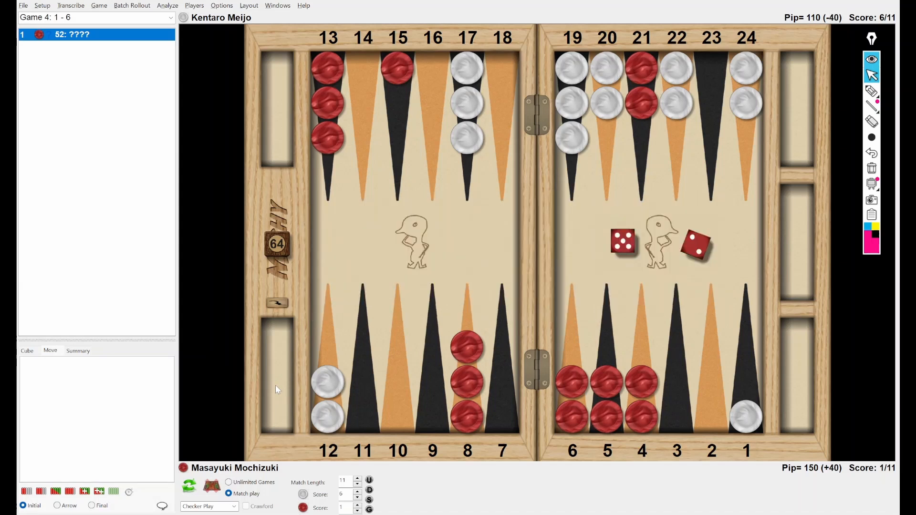
mouse_move(309, 405)
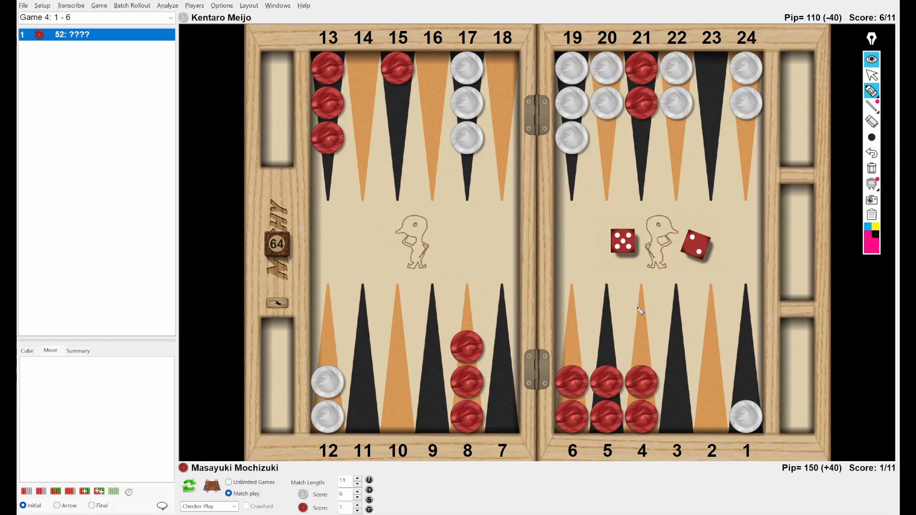
mouse_move(631, 319)
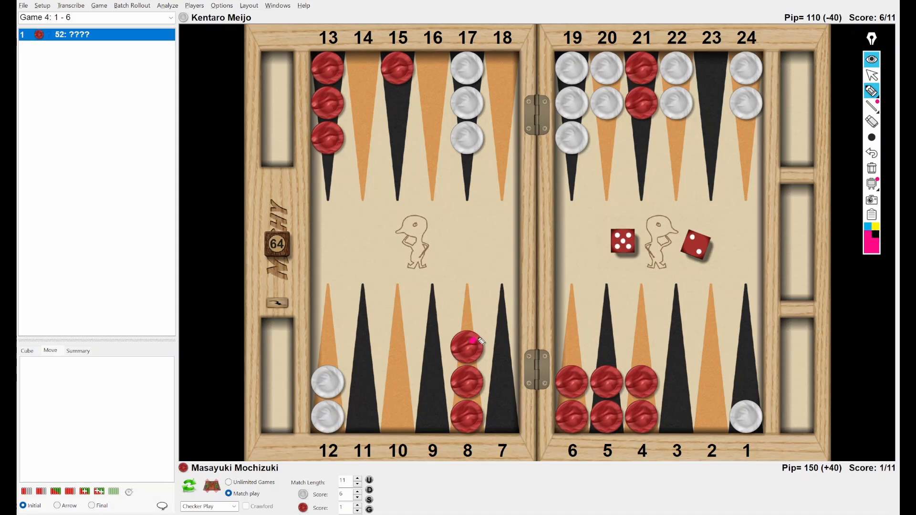
- Draw a pink arrow from the 8-point to point 1, circle the 150 pip count, and begin a bracket
drag(470, 341, 739, 374)
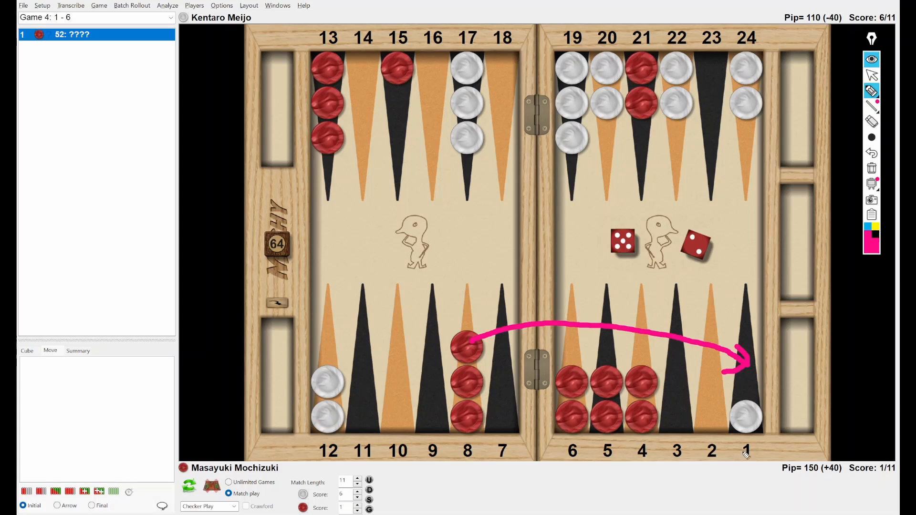
drag(859, 467, 812, 491)
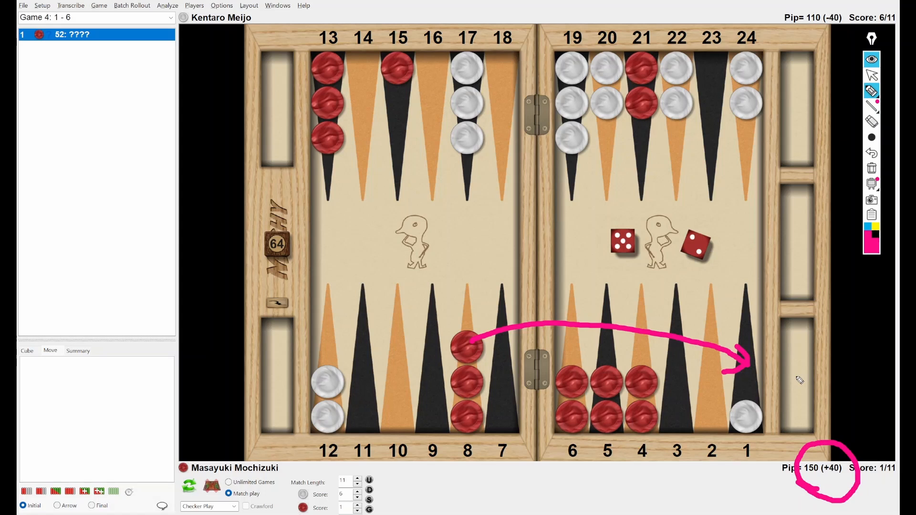
mouse_move(776, 396)
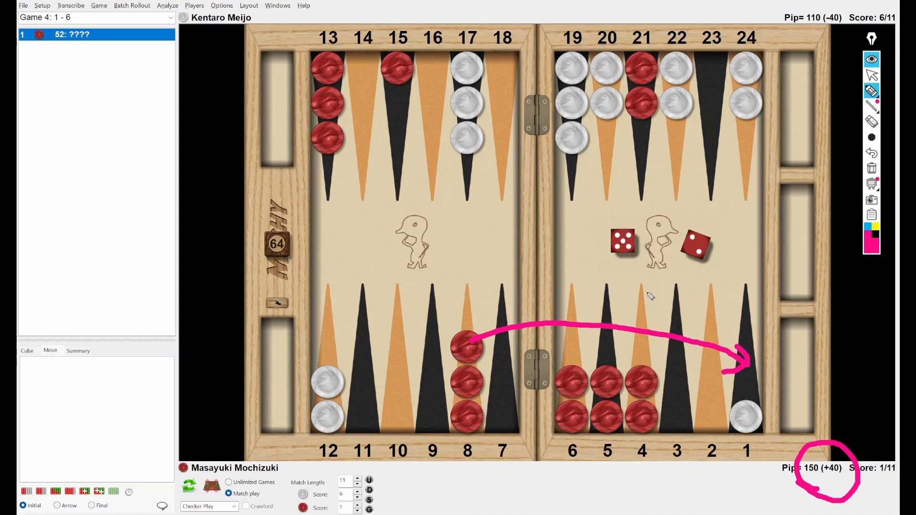
mouse_move(646, 298)
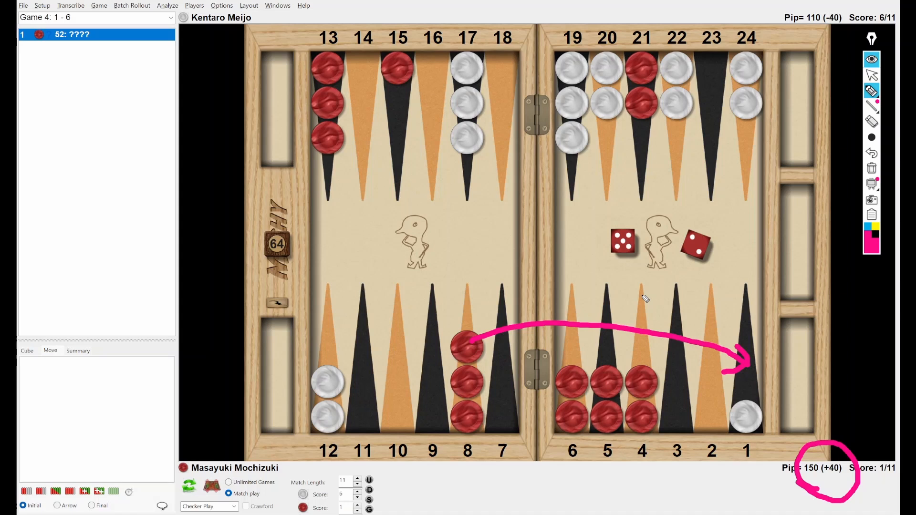
drag(334, 164, 313, 227)
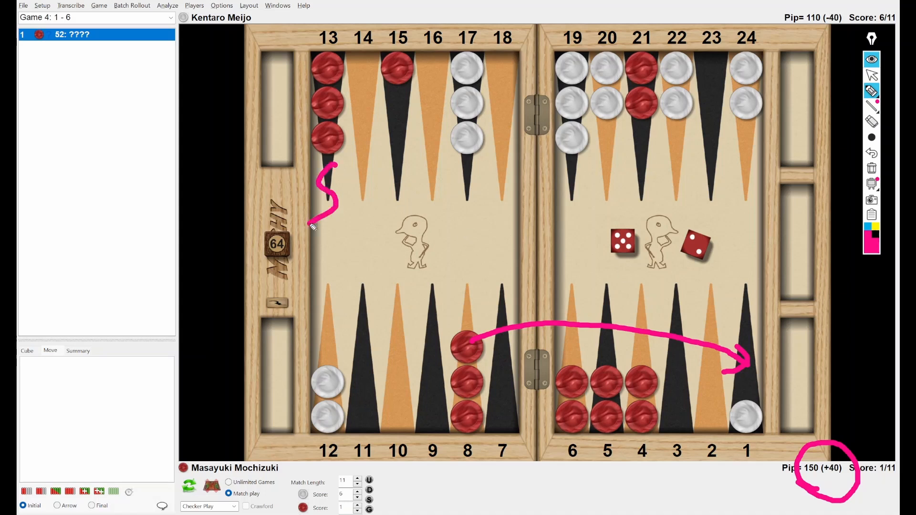
- Finish the bracket and handwrite '1. Good point', '2. Stronger HB', '3. Tempo hit' beside it
drag(318, 228, 328, 357)
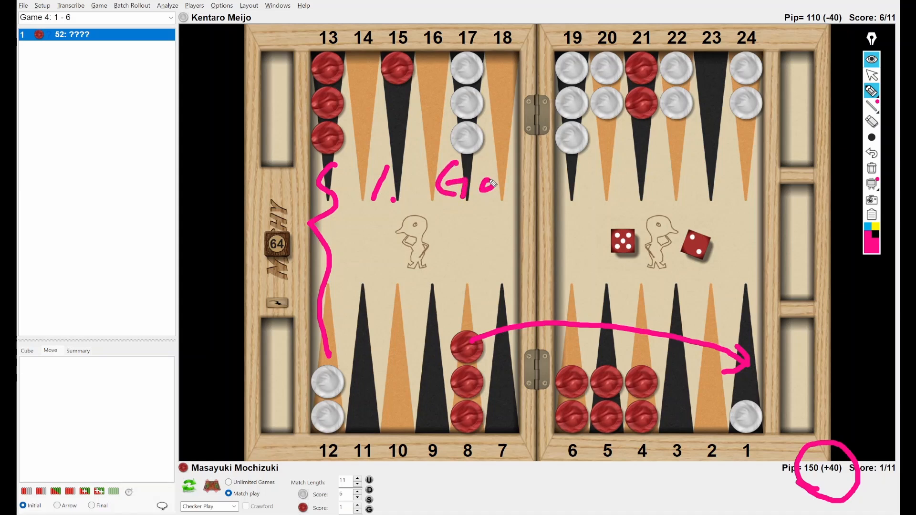
drag(497, 187, 541, 187)
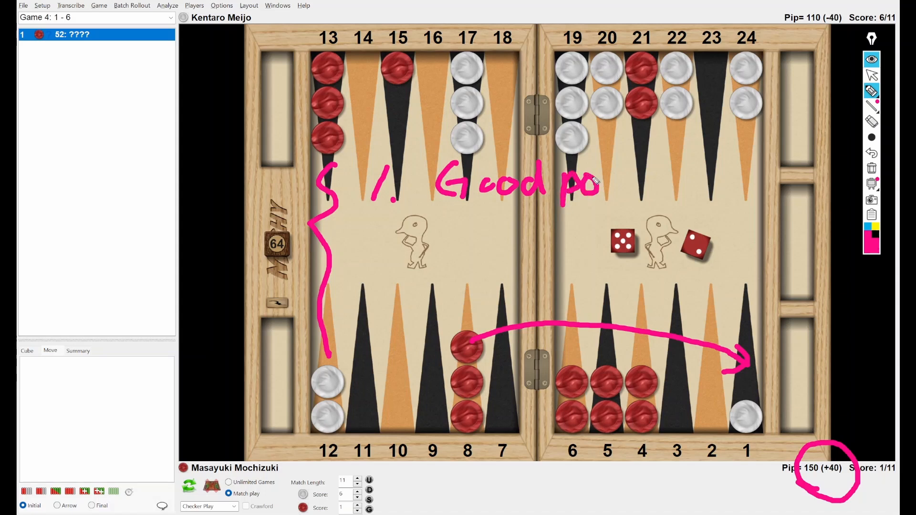
drag(595, 187, 645, 187)
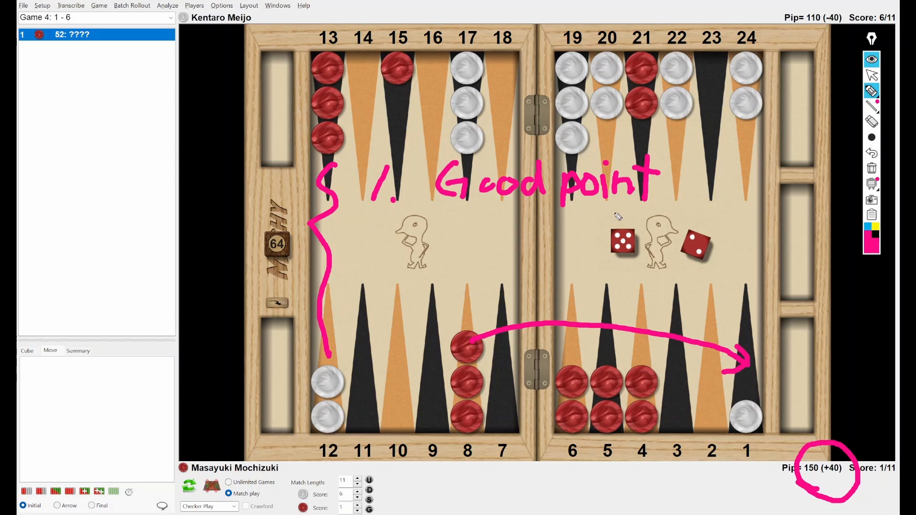
mouse_move(558, 262)
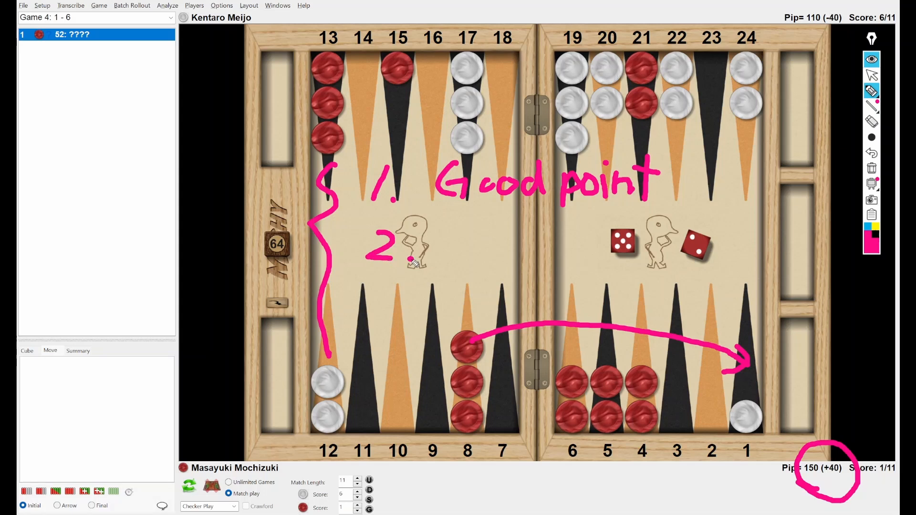
drag(445, 228, 479, 257)
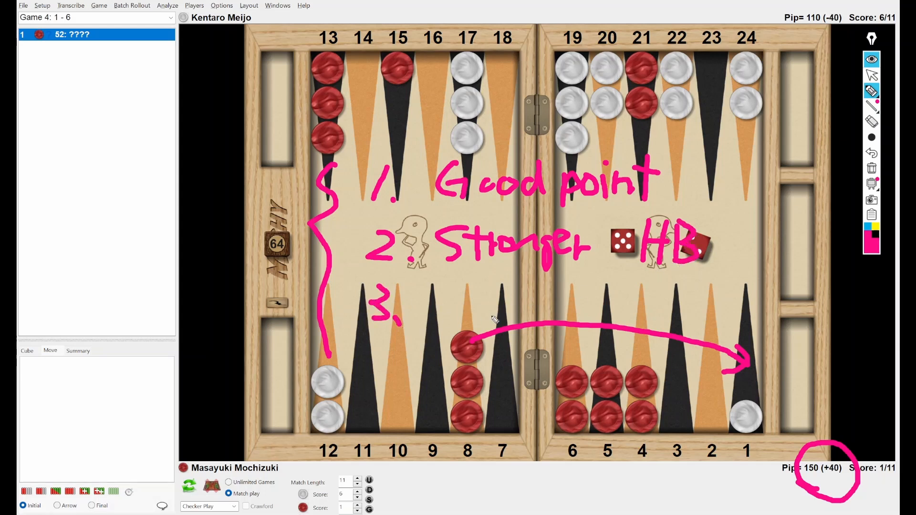
drag(435, 283, 468, 289)
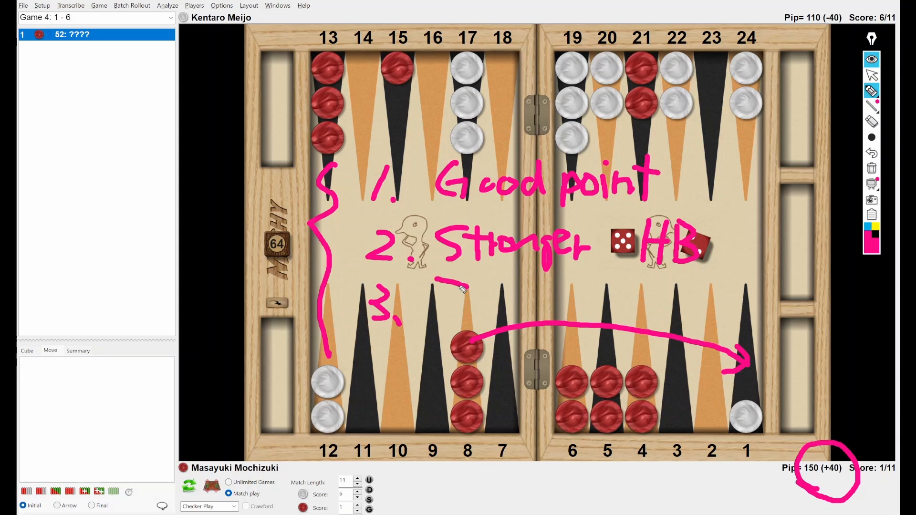
drag(450, 295, 523, 301)
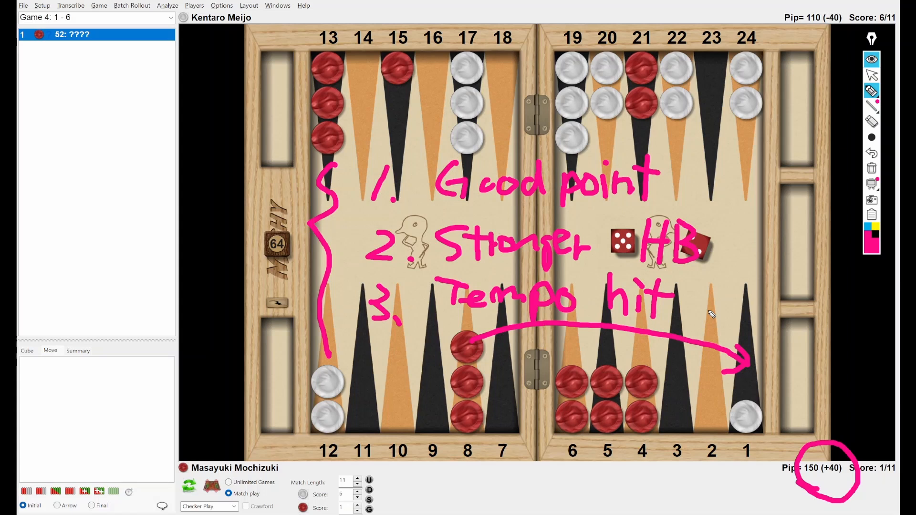
mouse_move(614, 338)
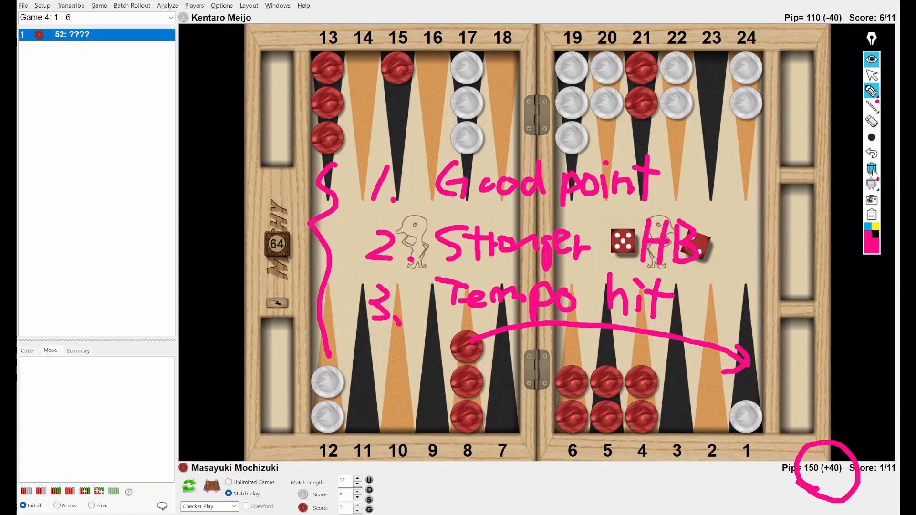
click(871, 91)
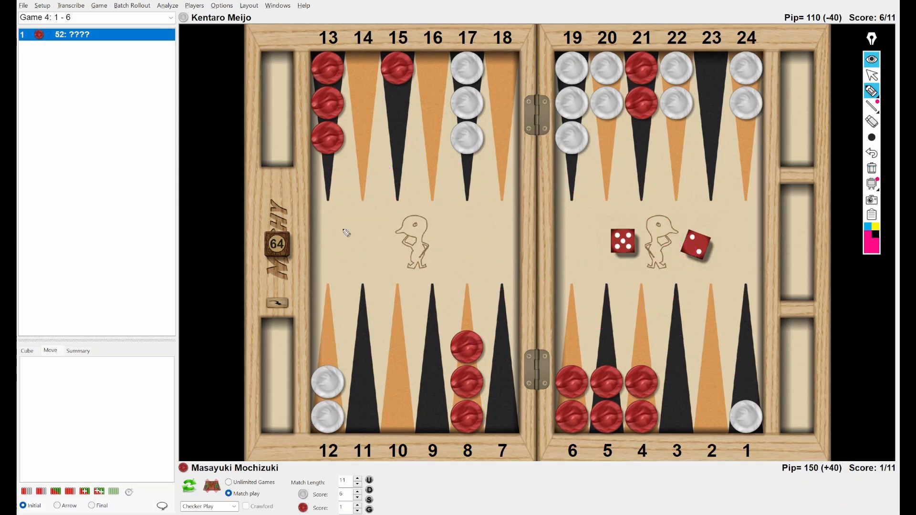
drag(398, 102, 395, 336)
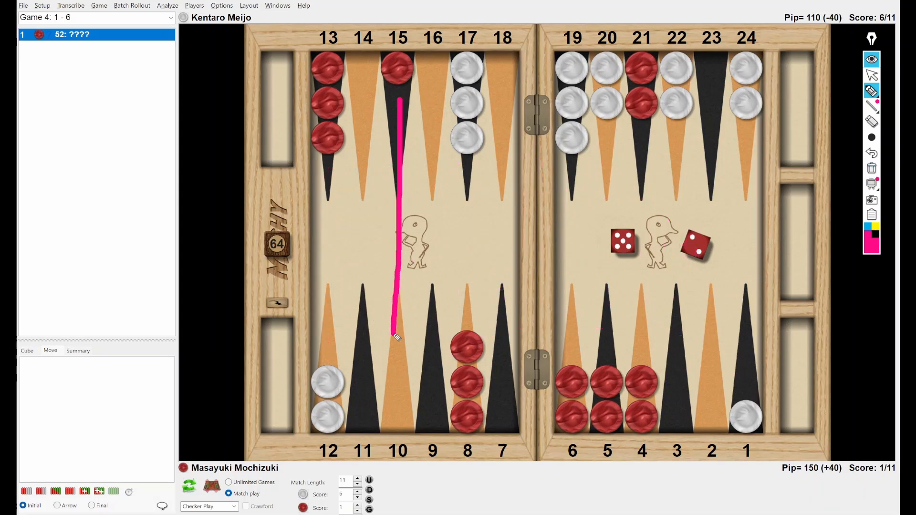
drag(398, 105, 395, 368)
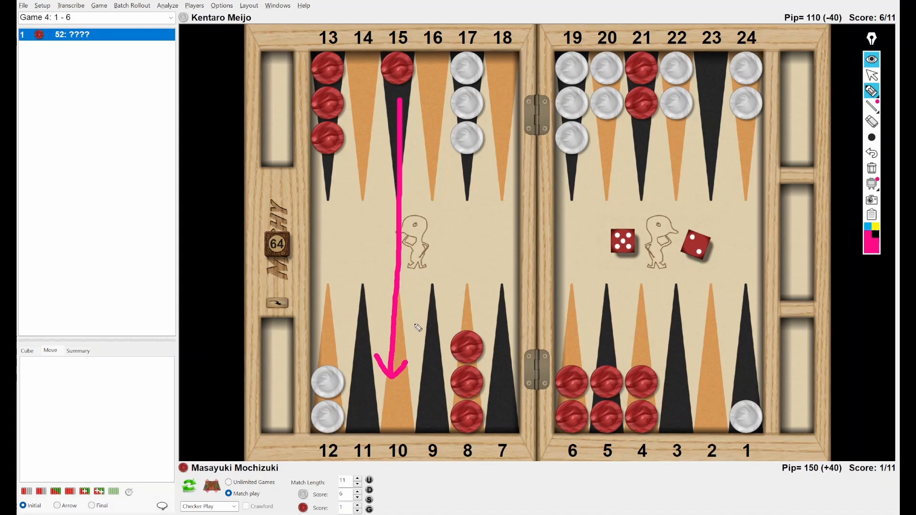
mouse_move(490, 301)
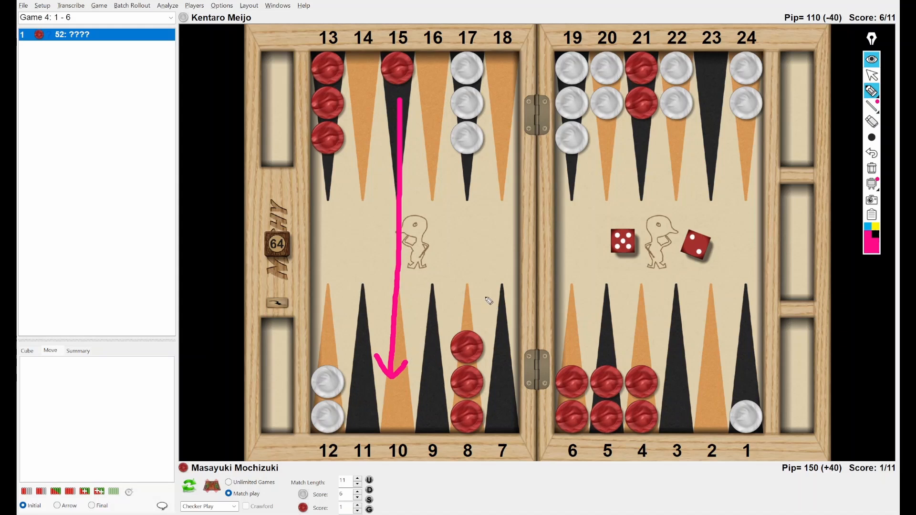
mouse_move(487, 299)
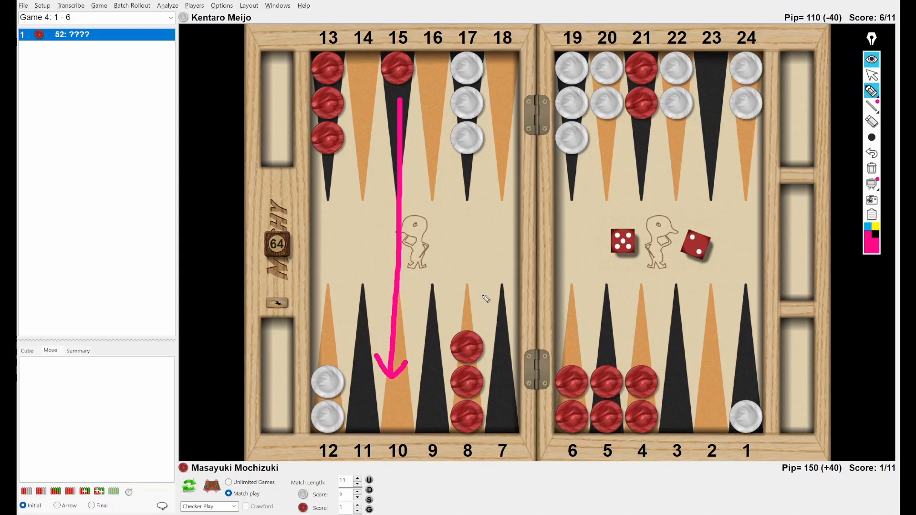
drag(329, 193, 338, 344)
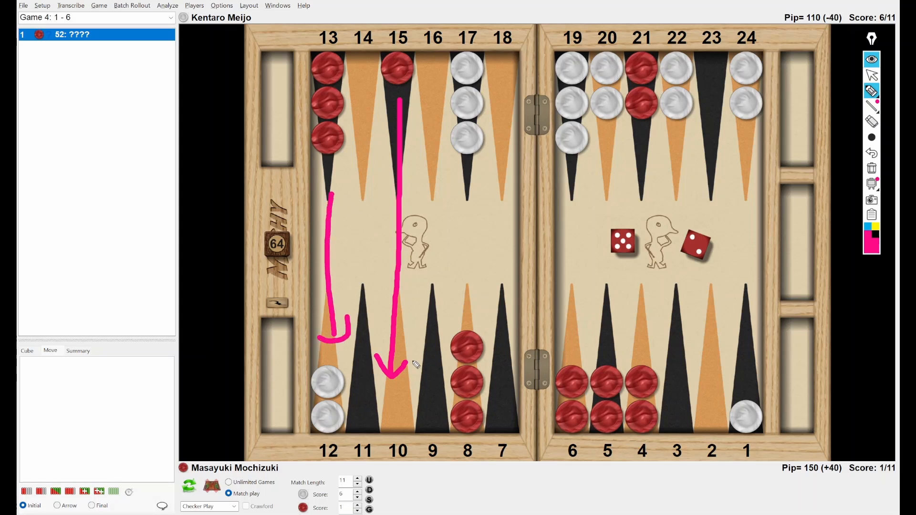
drag(403, 357, 558, 327)
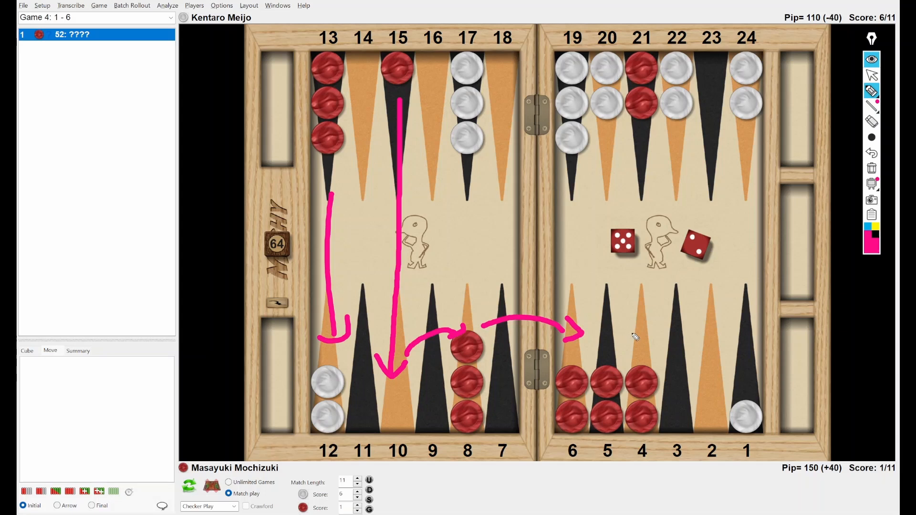
mouse_move(625, 332)
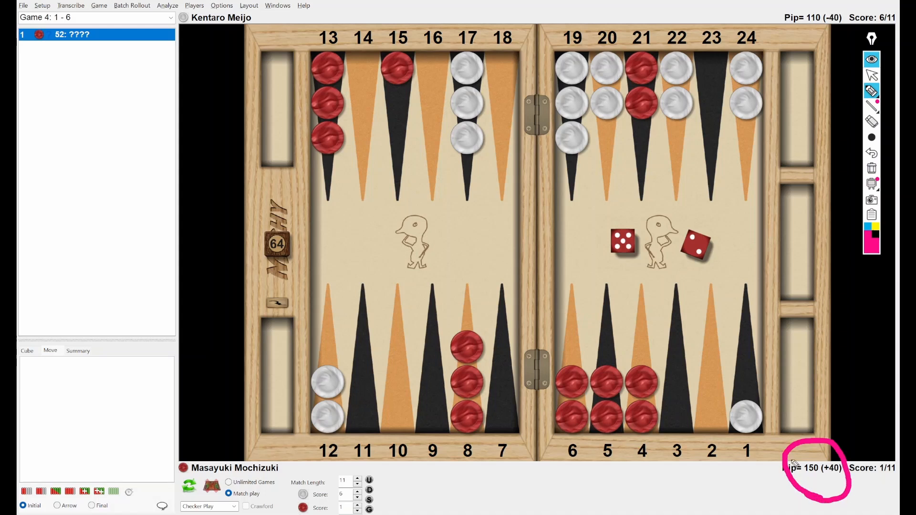
mouse_move(756, 353)
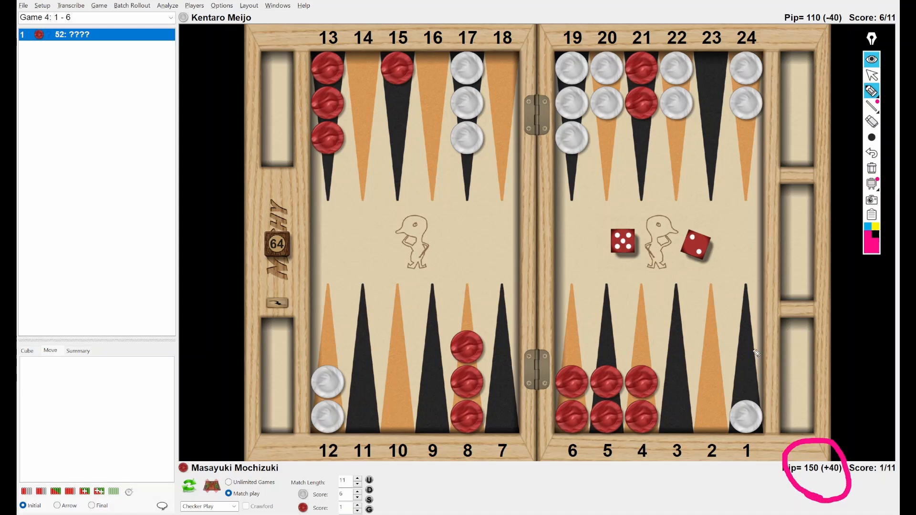
mouse_move(753, 353)
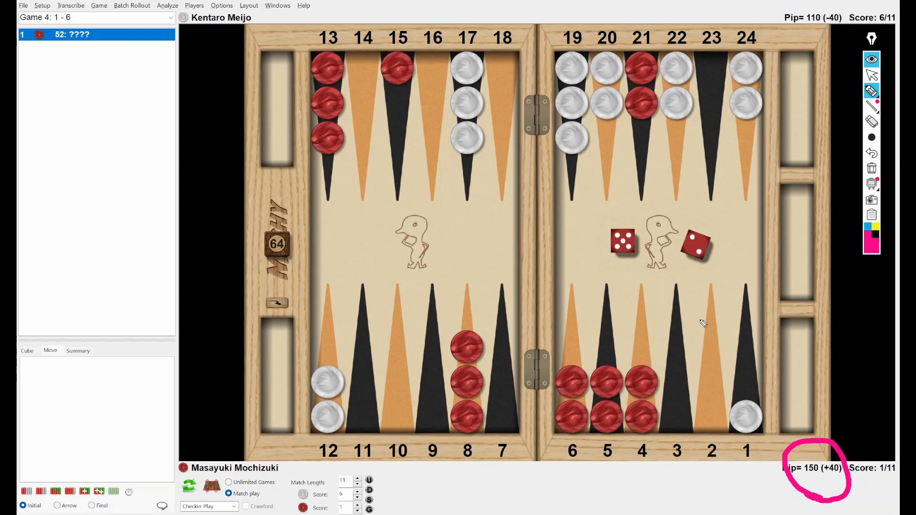
mouse_move(492, 485)
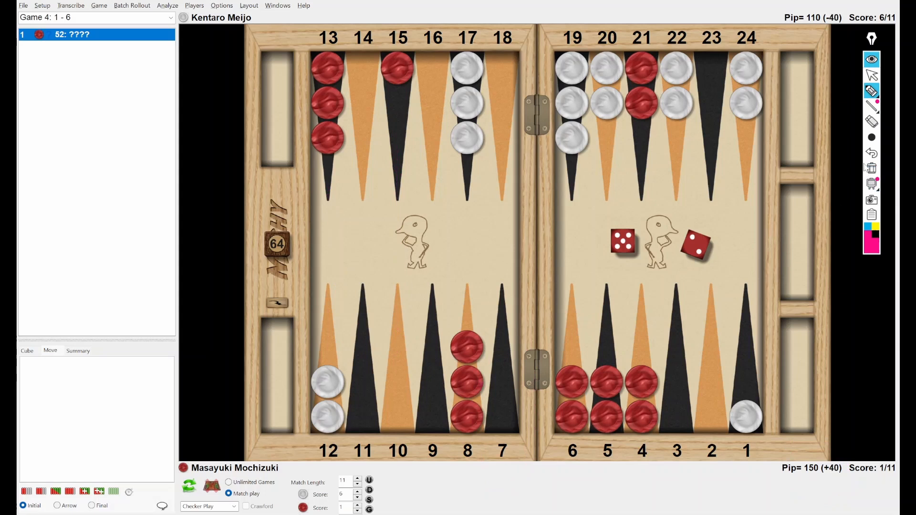
- Show XG's 5-2 rankings led by 15/10 13/11, then view the 15/10 8/6 and 8/1* alternatives
click(871, 75)
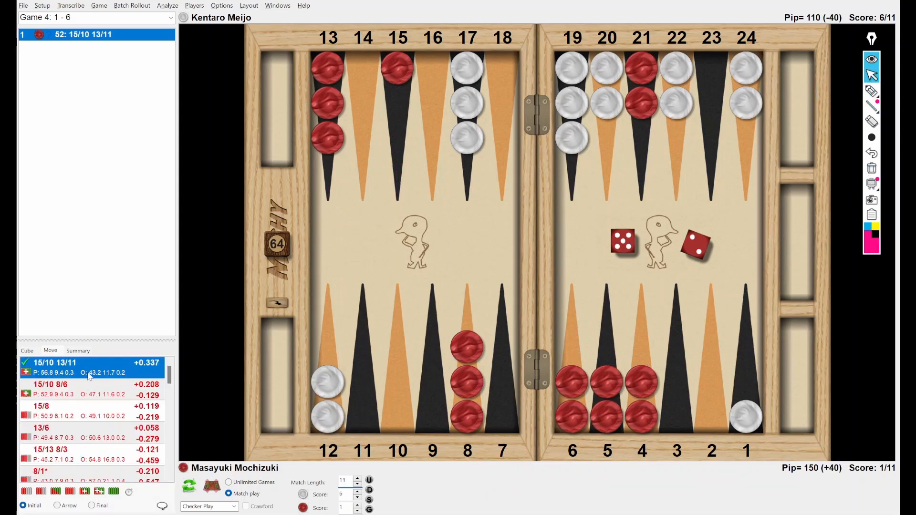
click(56, 506)
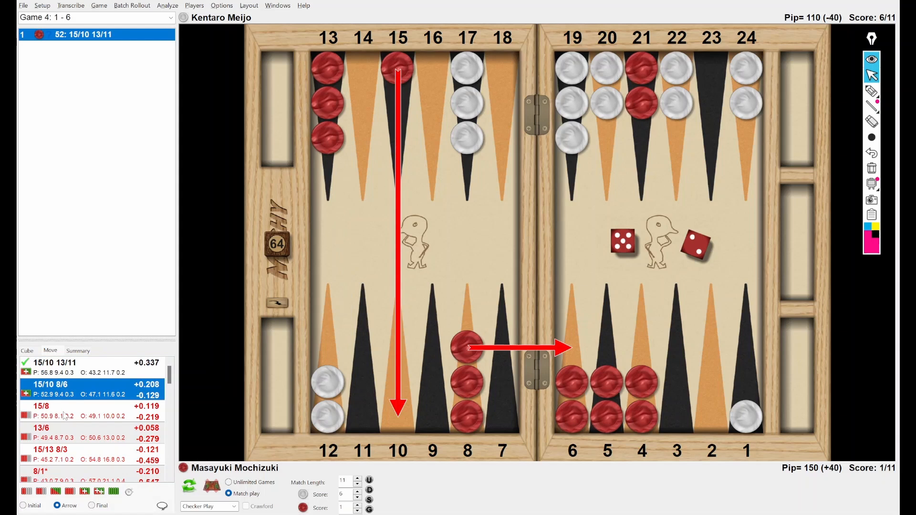
click(47, 451)
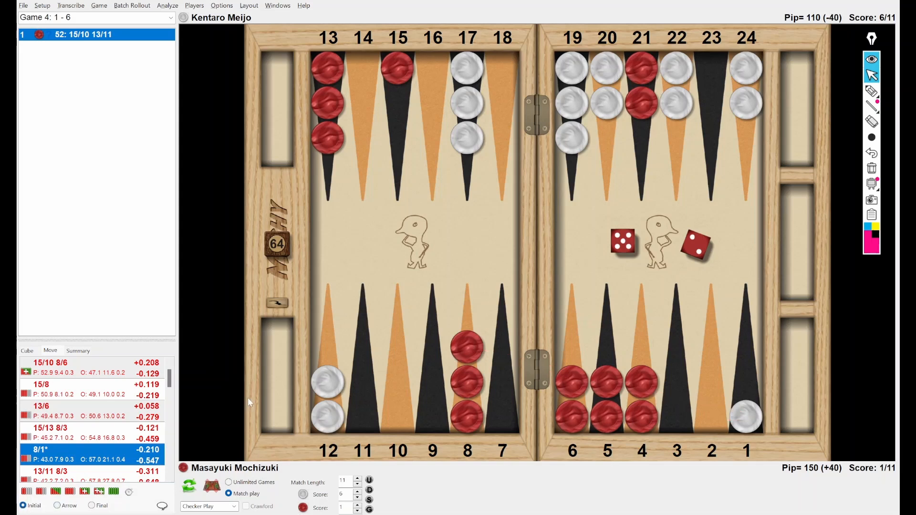
mouse_move(422, 317)
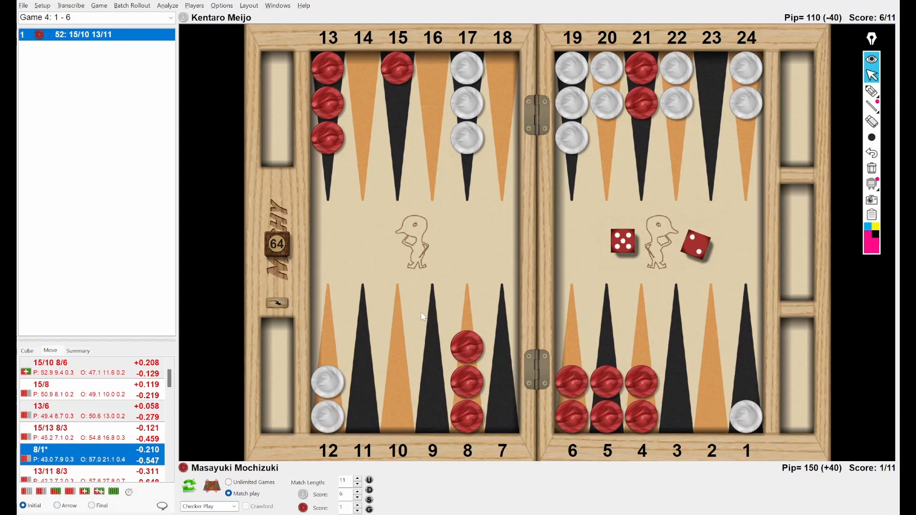
- Load the game 5 position with Red on the bar to play 6-2, then sketch and undo a pink line
click(23, 5)
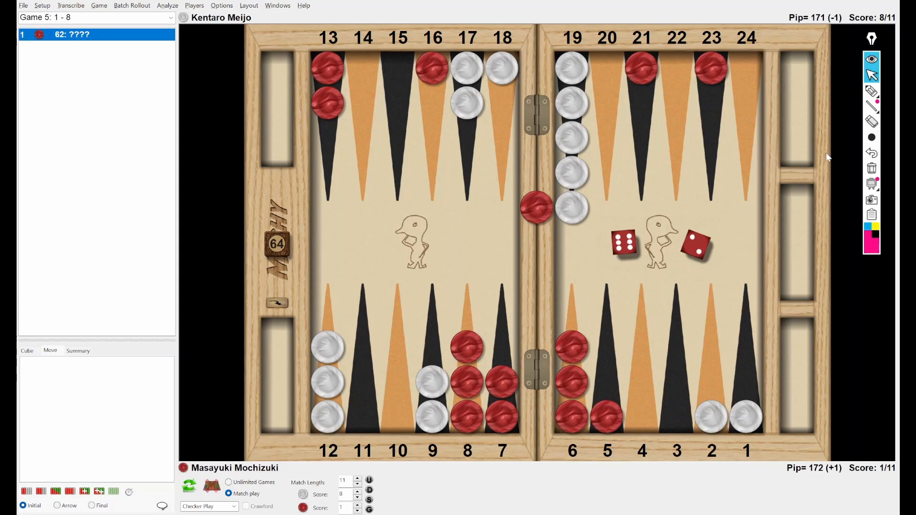
click(872, 91)
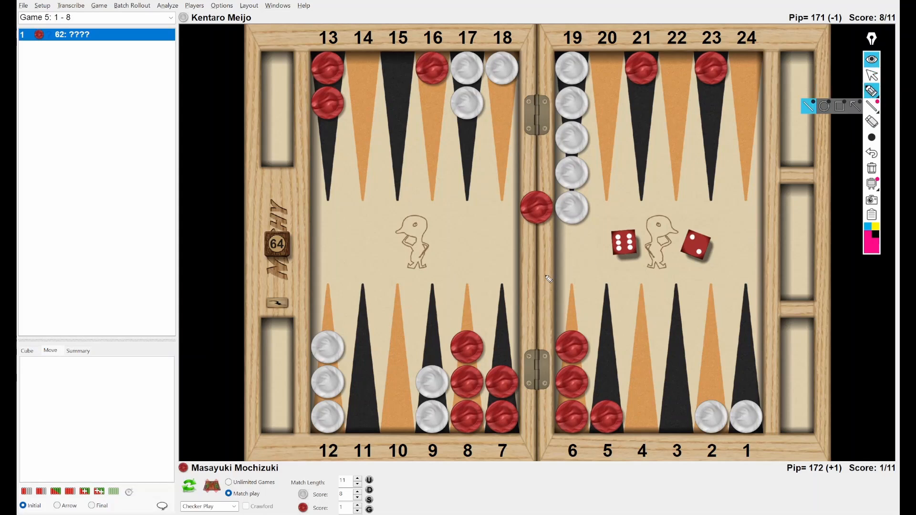
drag(596, 280, 736, 228)
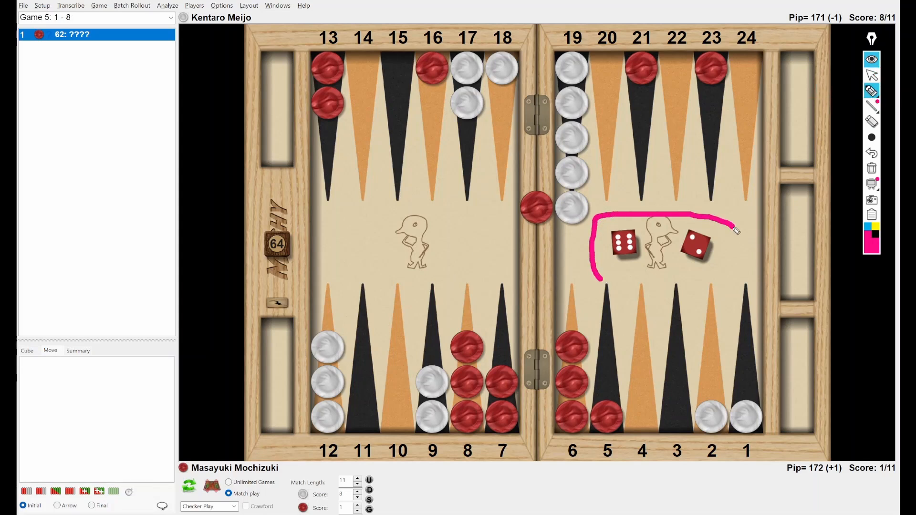
drag(734, 231, 608, 280)
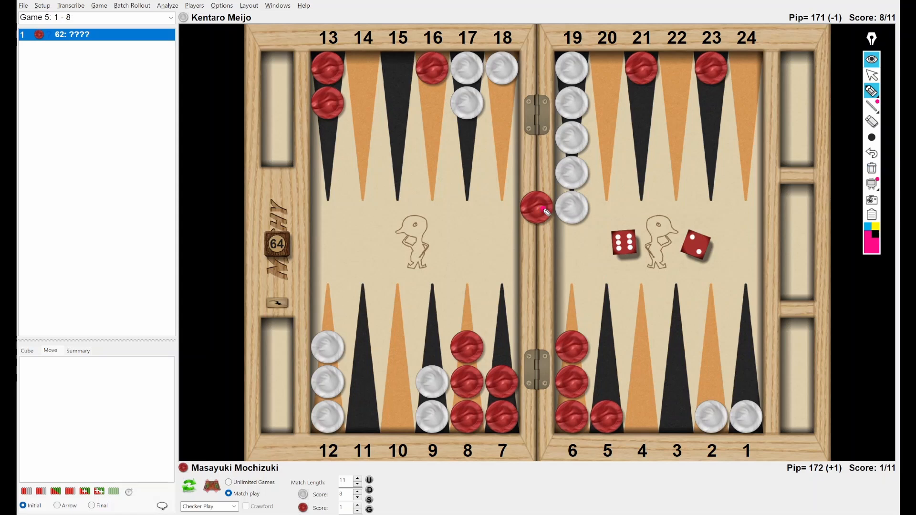
drag(531, 211, 710, 111)
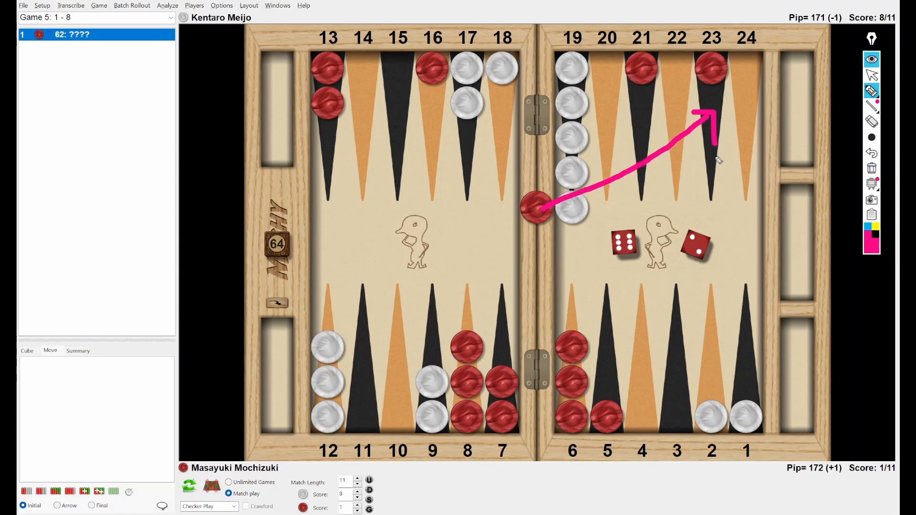
mouse_move(646, 270)
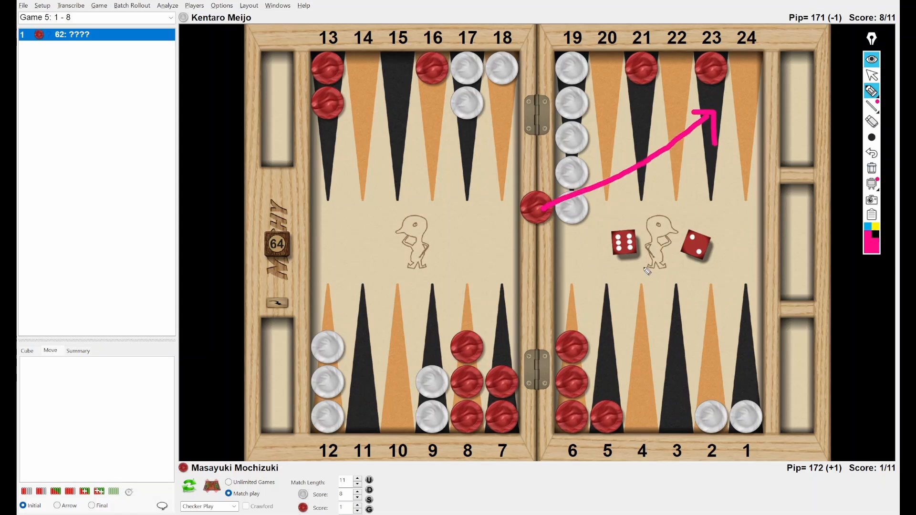
mouse_move(617, 269)
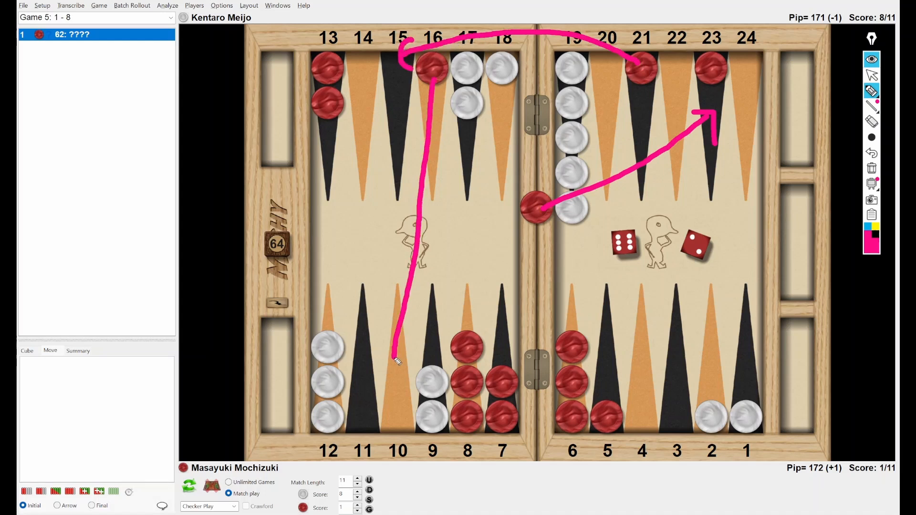
drag(398, 359, 414, 351)
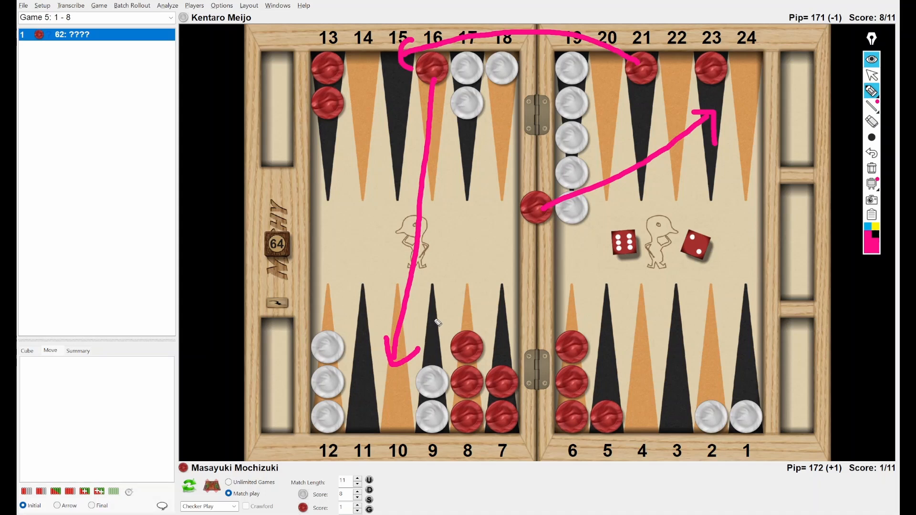
mouse_move(492, 304)
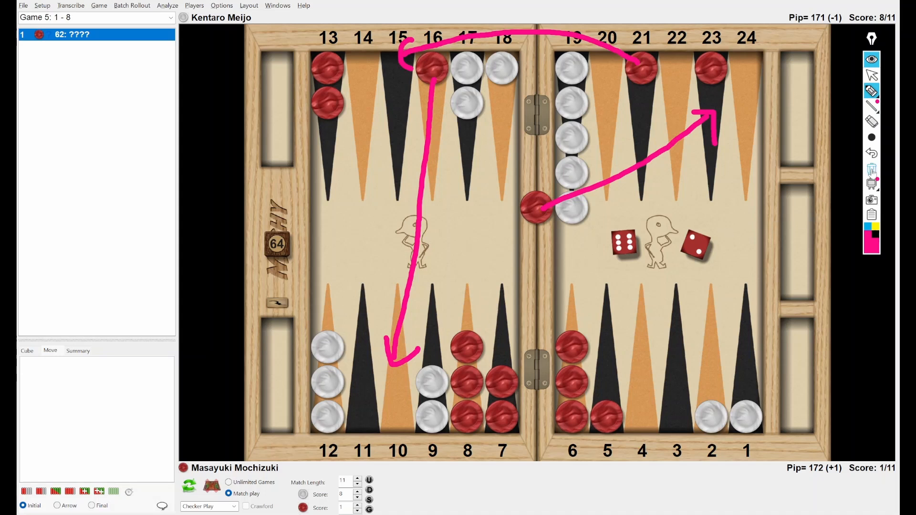
click(871, 91)
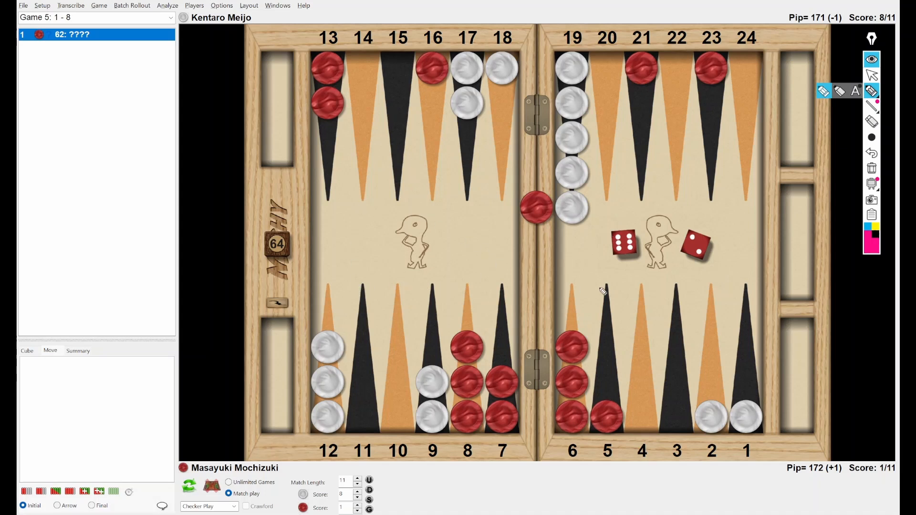
click(872, 91)
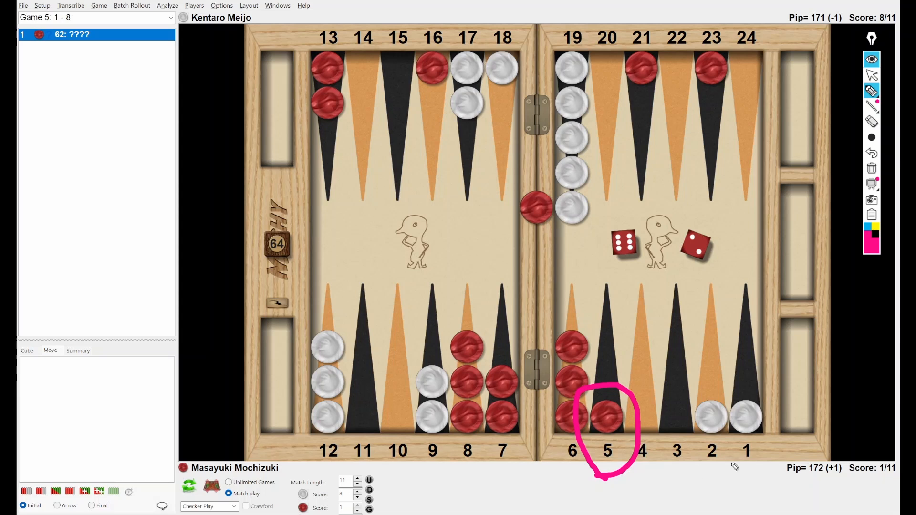
drag(627, 359, 707, 380)
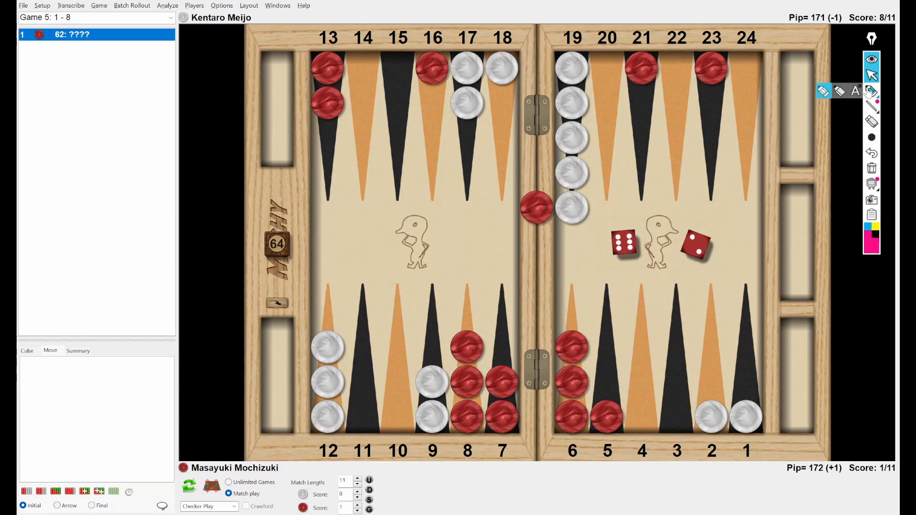
drag(552, 210, 683, 116)
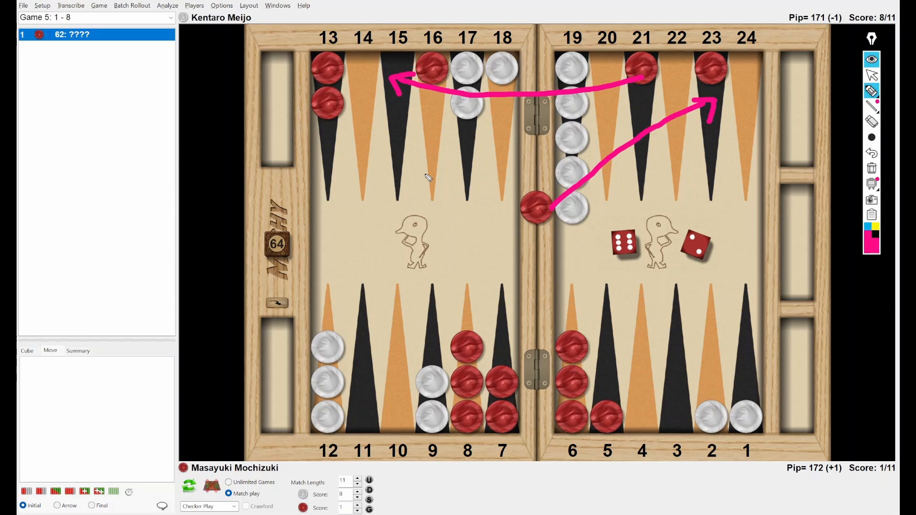
mouse_move(439, 229)
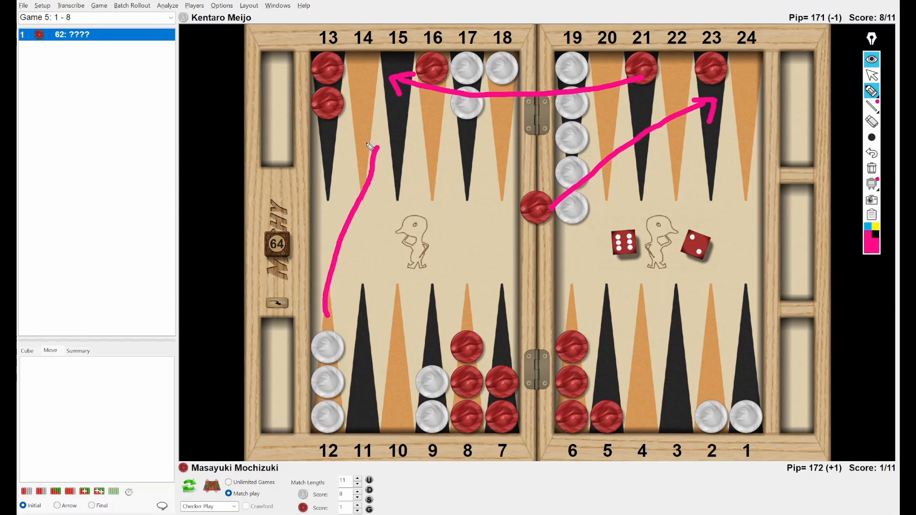
drag(327, 309, 435, 151)
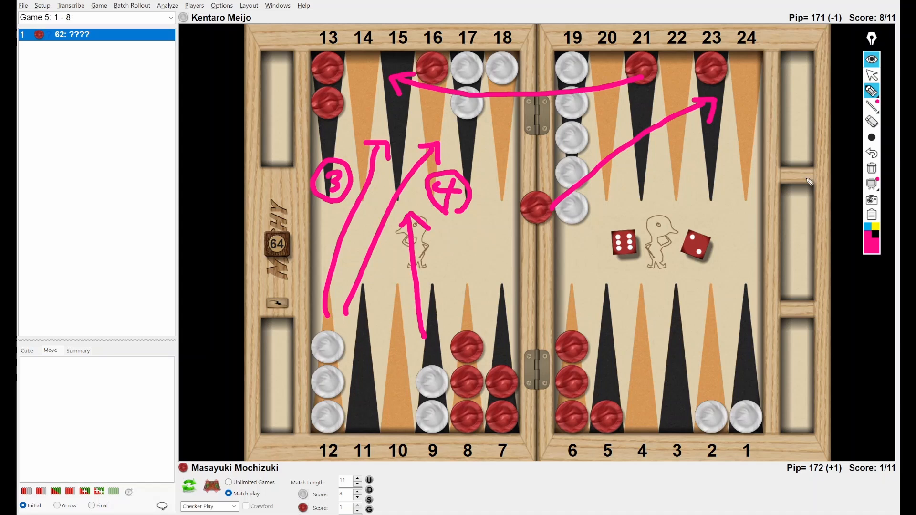
click(871, 75)
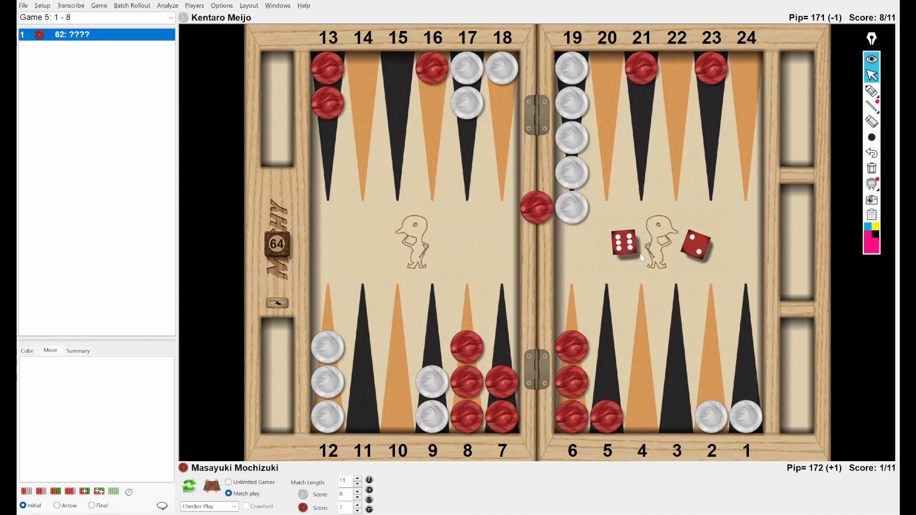
mouse_move(621, 278)
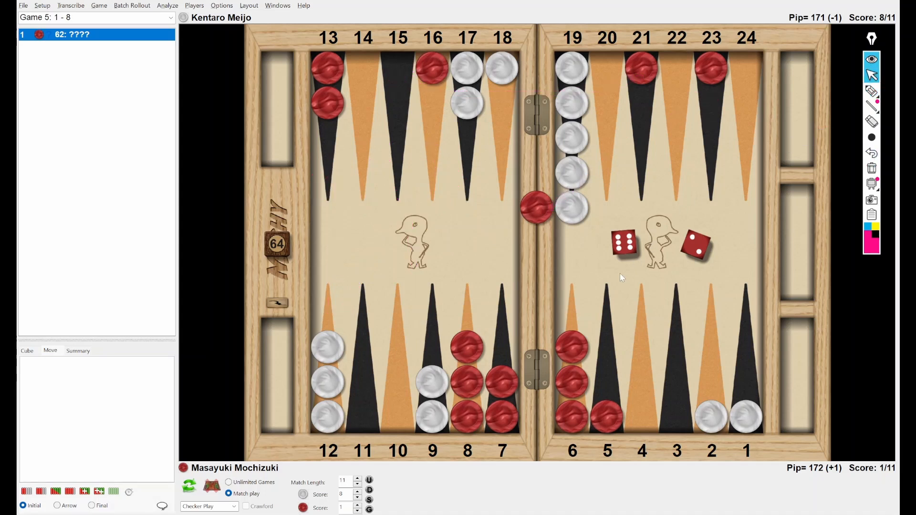